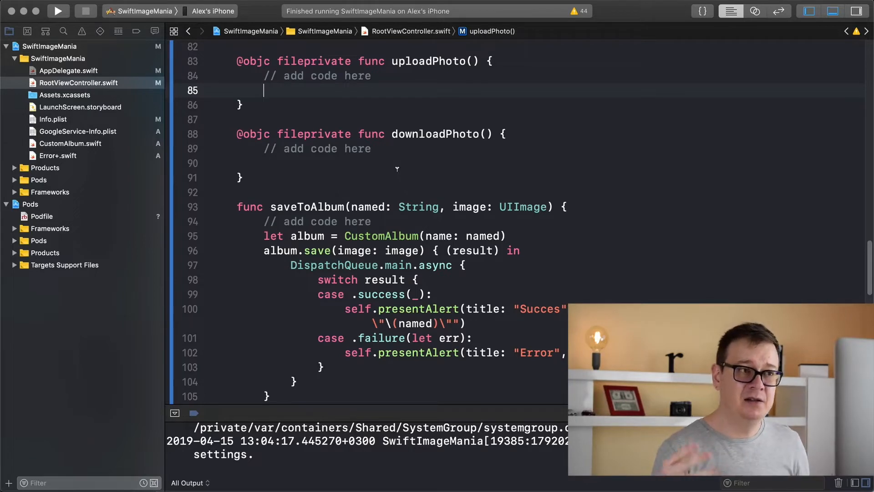
Step: Start the activity indicator and begin a guard unwrapping imageView.image into image
text(activityIndicator.startAnimating()
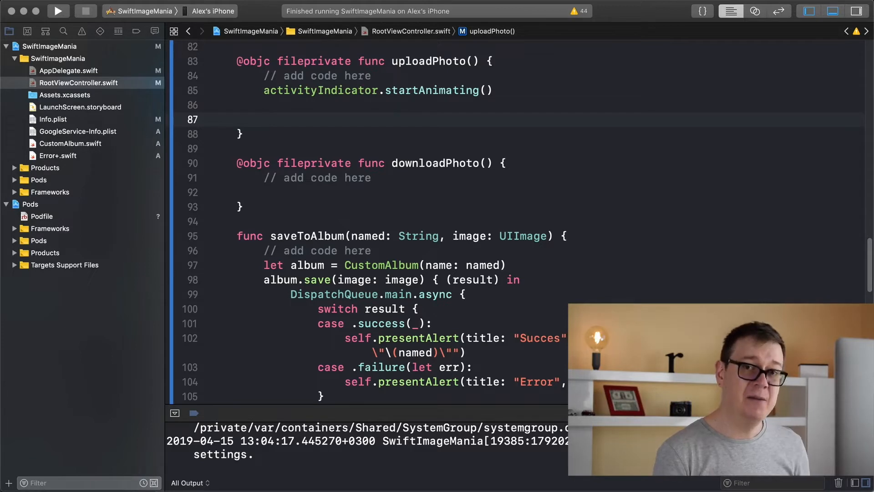
click(264, 118)
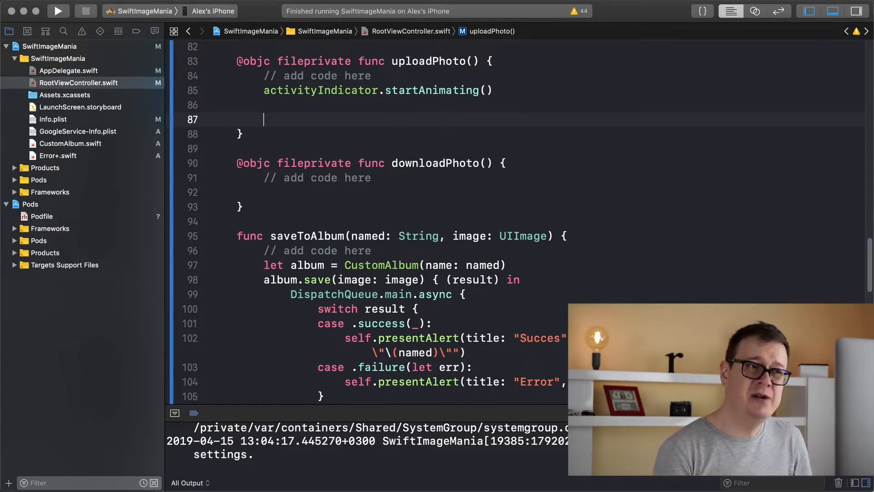
text(guard let)
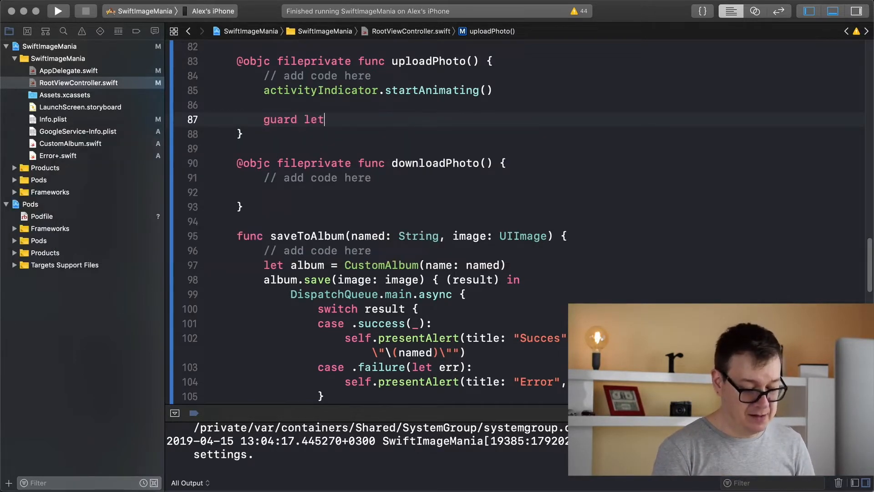
text(image =)
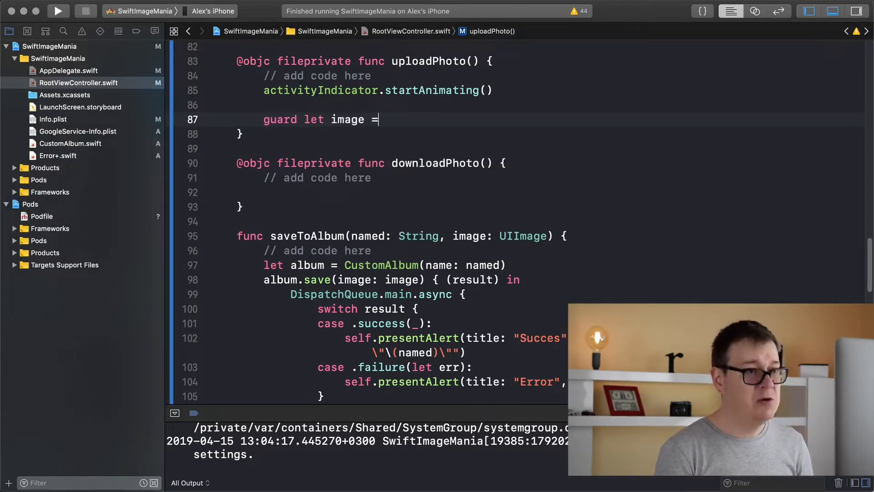
text(imageView.image,)
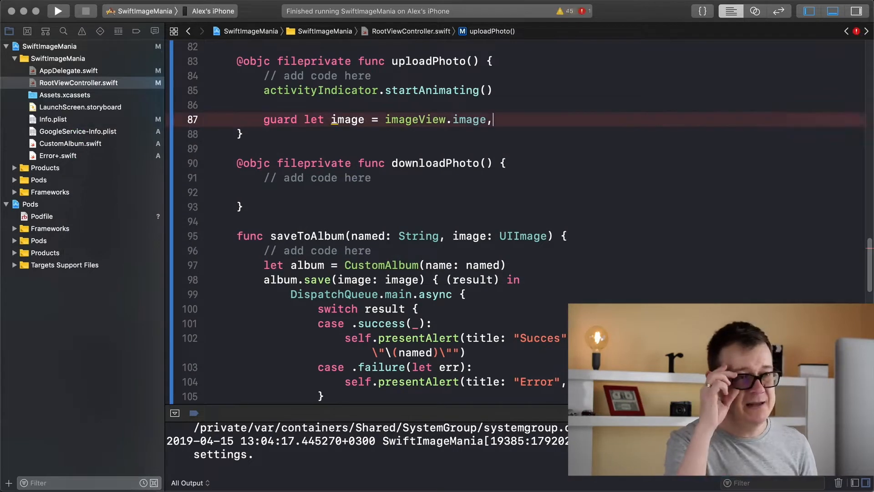
Step: Extend the guard with data from image.jpegData at compression quality 1.0
text(let da)
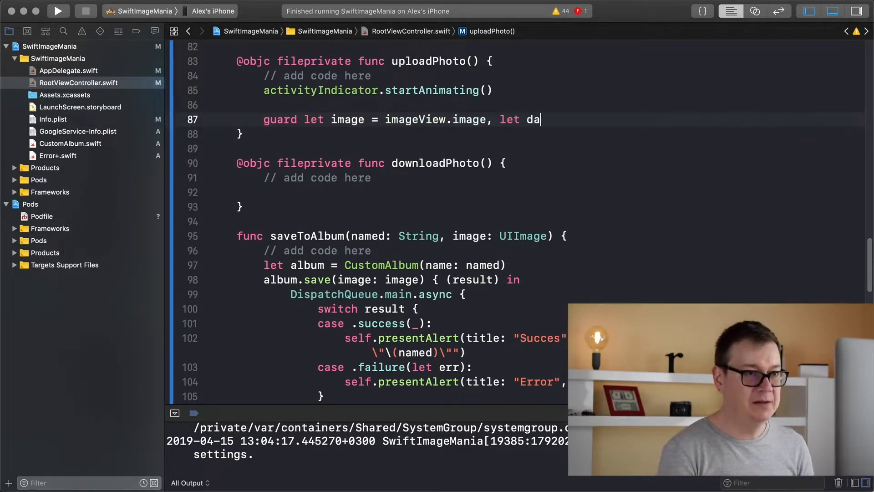
text(ta =)
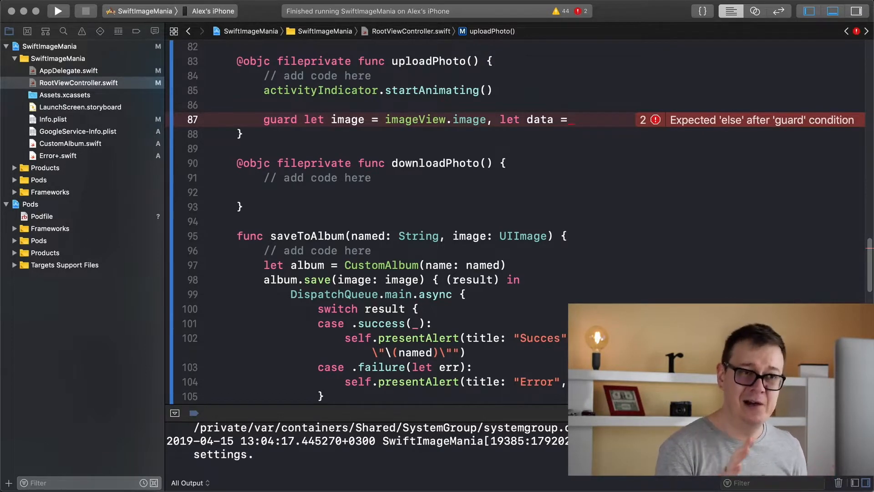
text(ima)
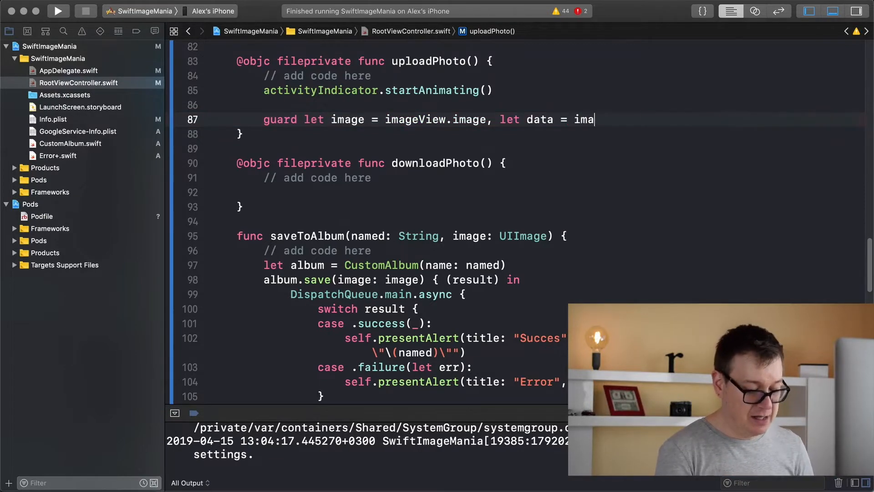
text(ge)
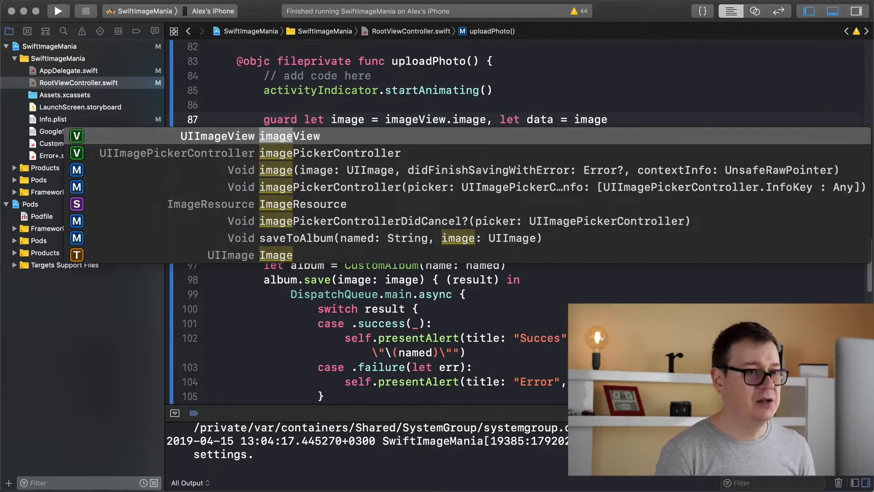
text(.)
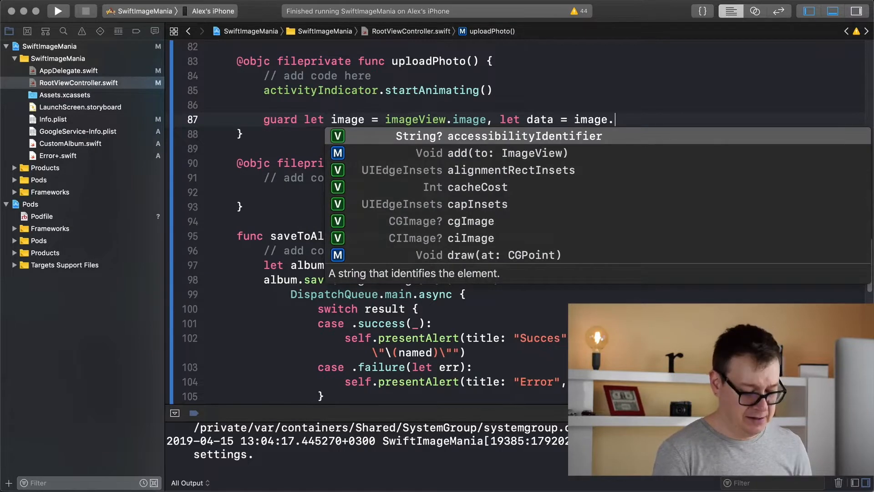
text(j)
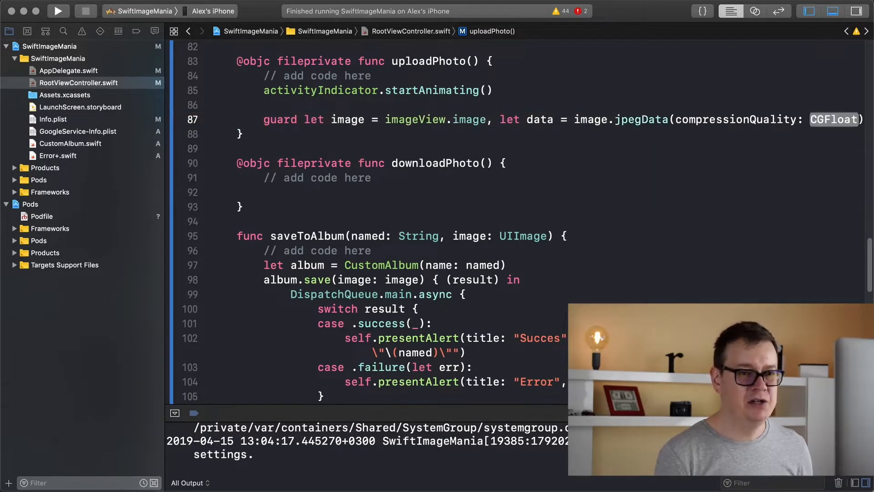
text(1.0)
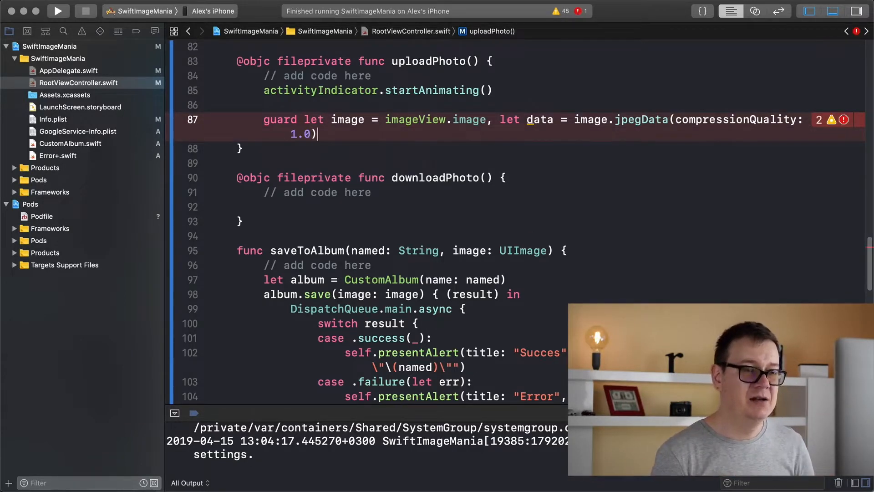
Step: Add the guard's else presenting an "Error" alert with "Something went wrong" and returning
text(else {)
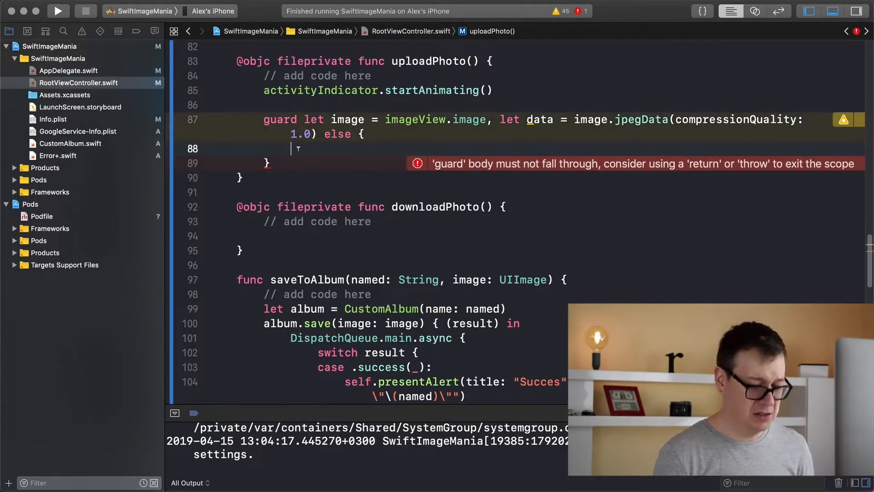
text(pre)
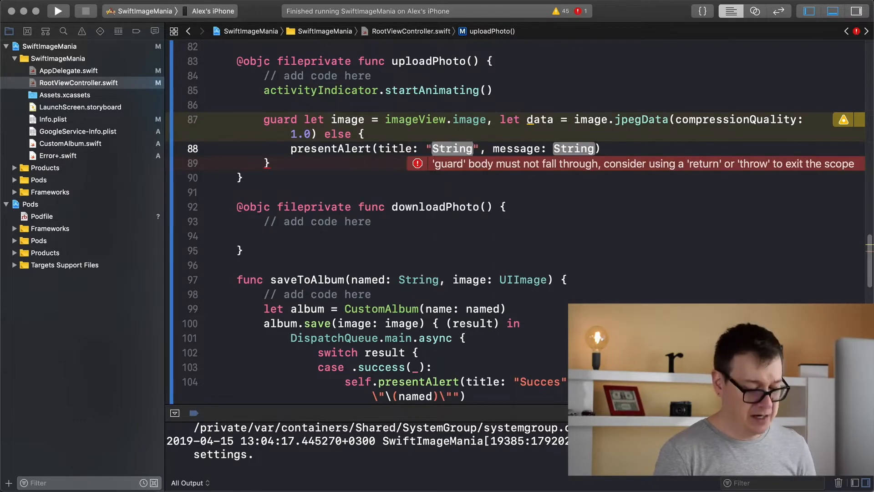
text(Error)
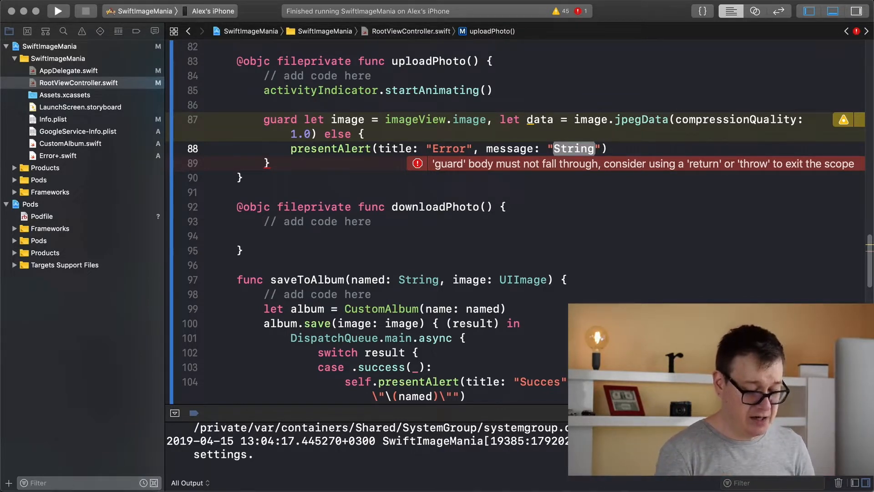
text(something went wrong)
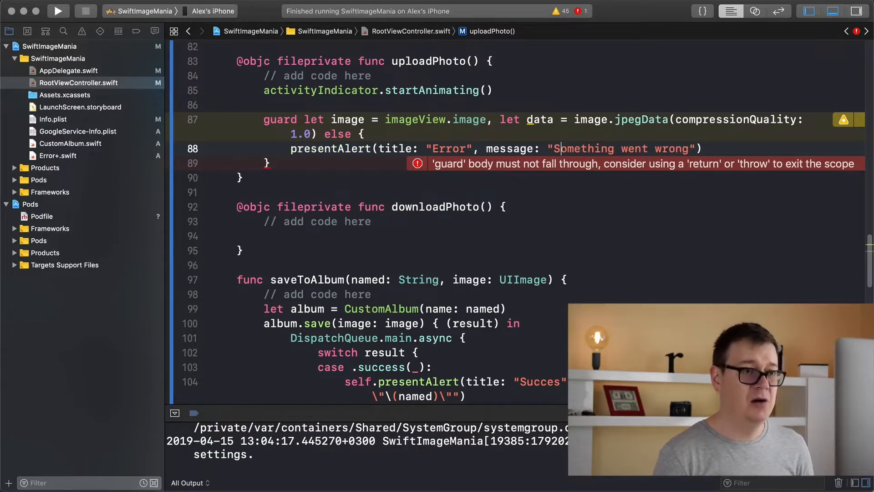
text(r)
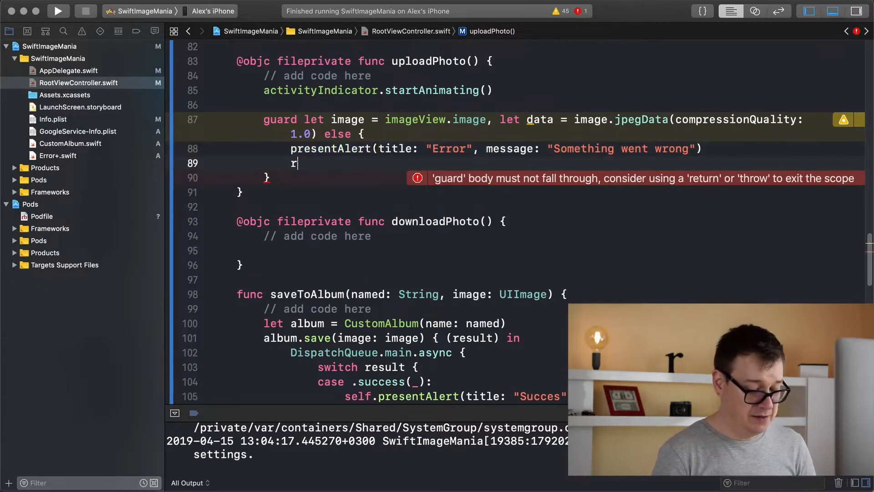
text(eturn)
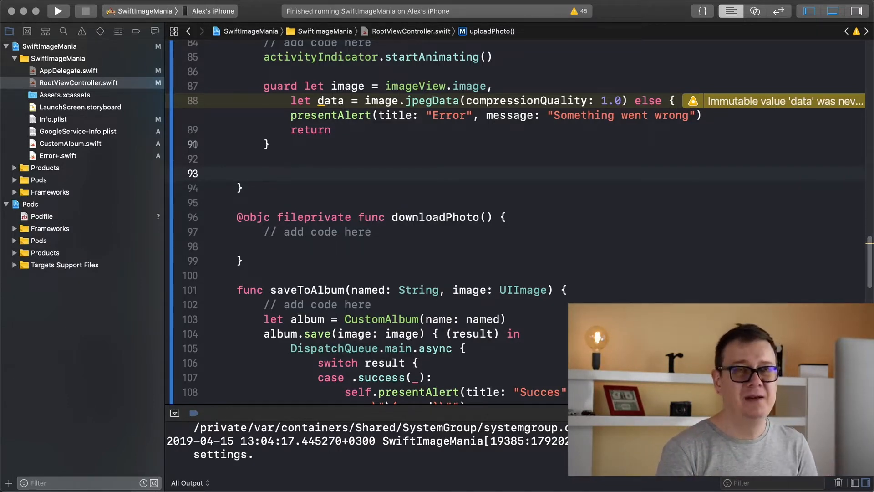
Step: Declare imageName as UUID().uuidString after the guard
click(265, 173)
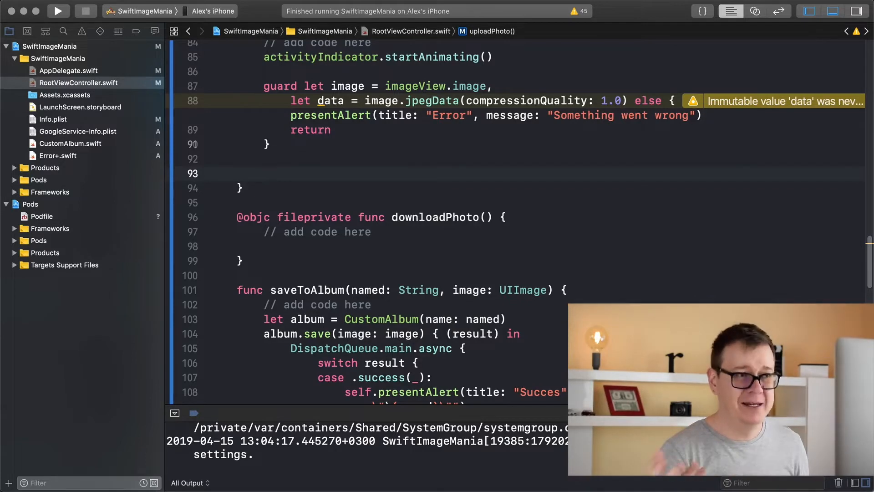
text(let im)
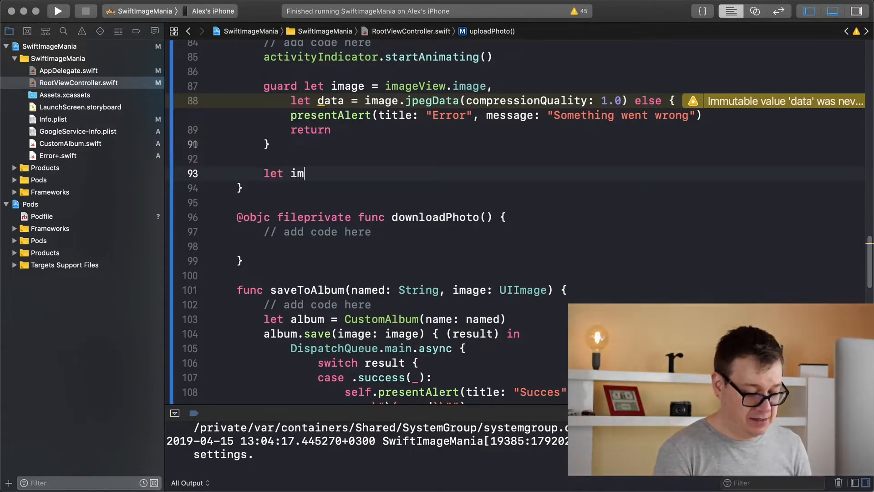
text(ageName)
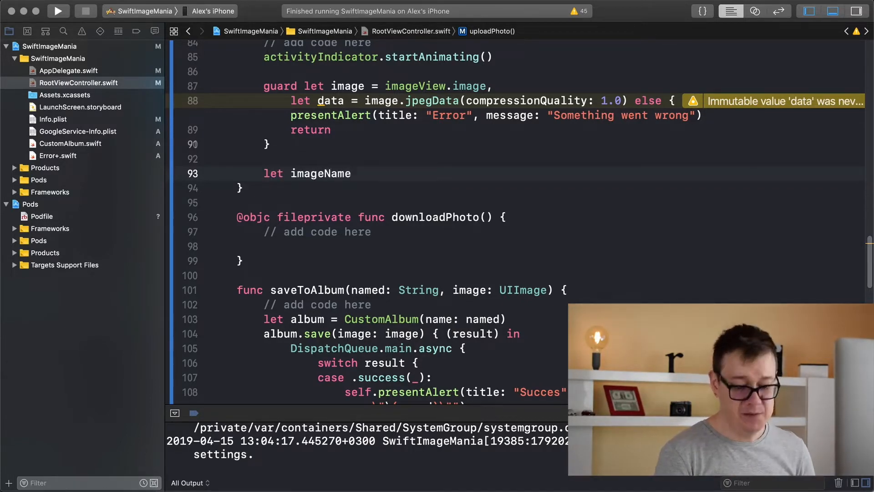
text(=)
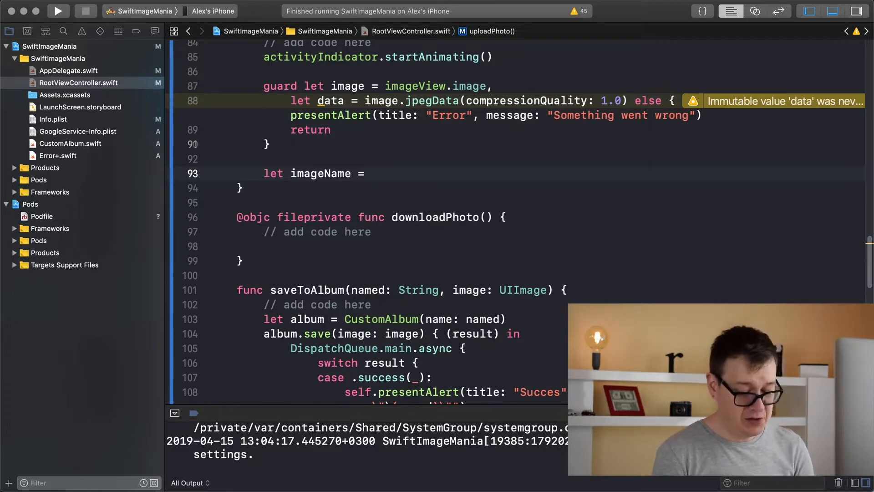
text(UUID)
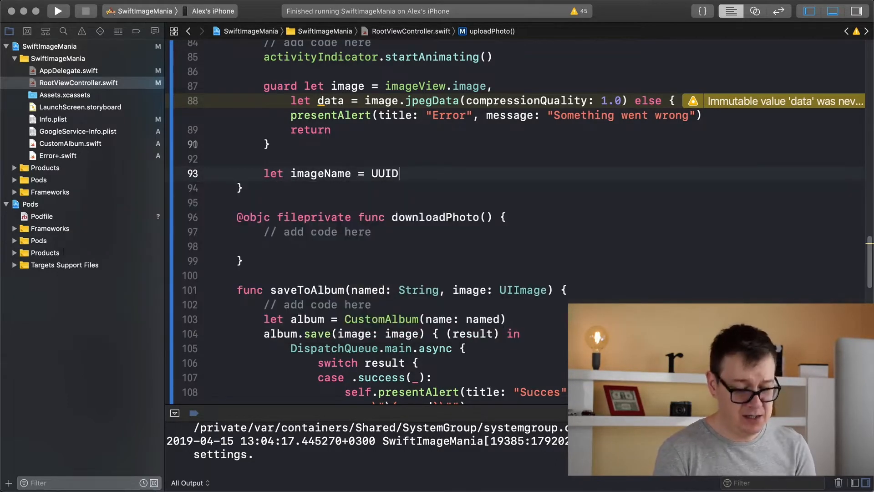
text(().uuidString)
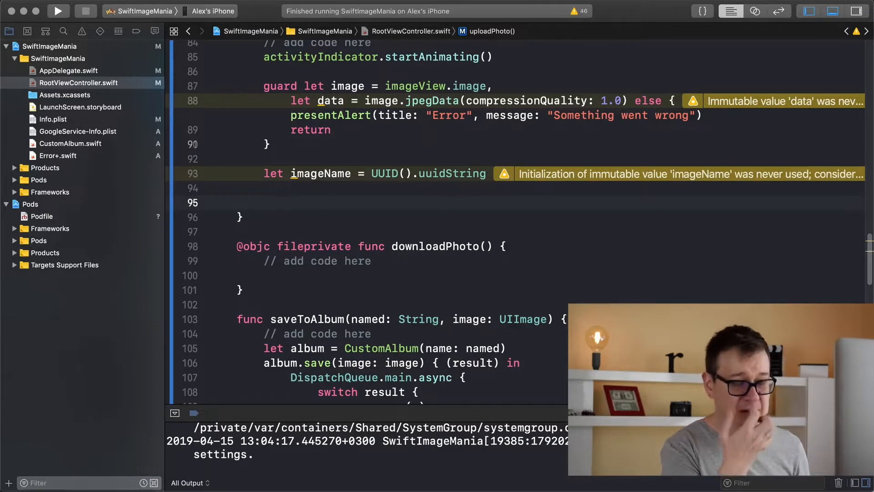
Step: Begin the let imageReference = declaration on the next line
text(let)
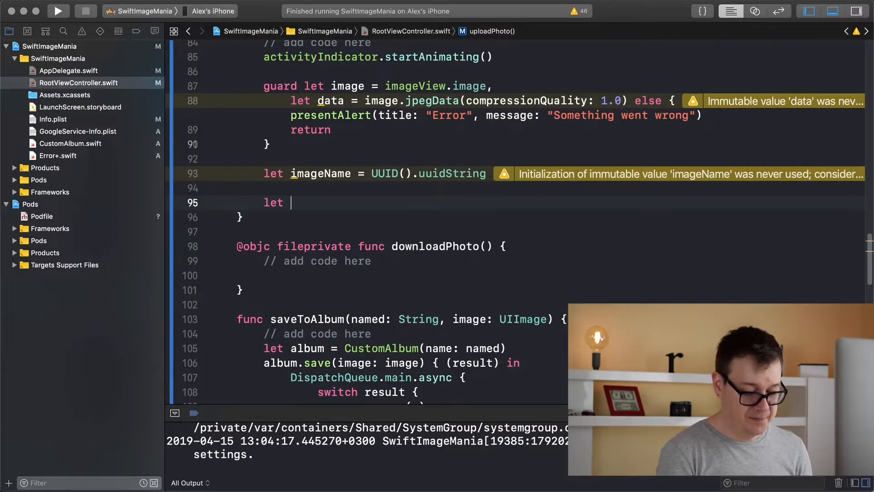
text(imageRefer)
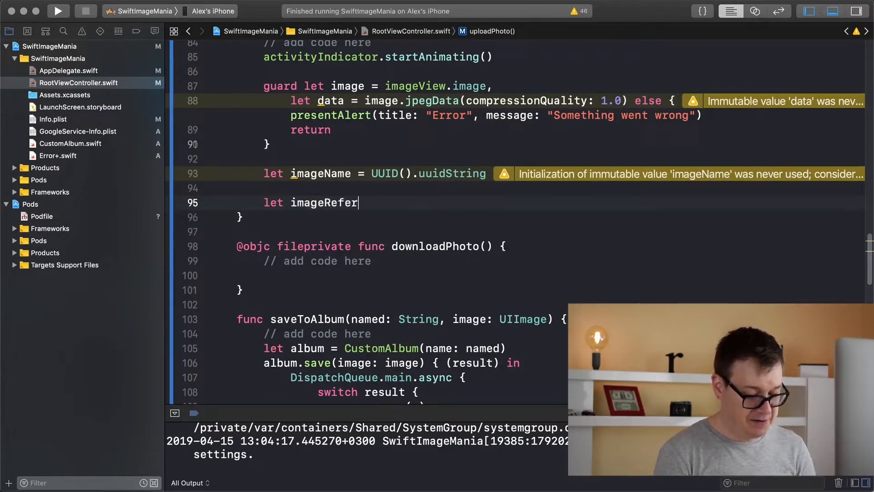
text(ence =)
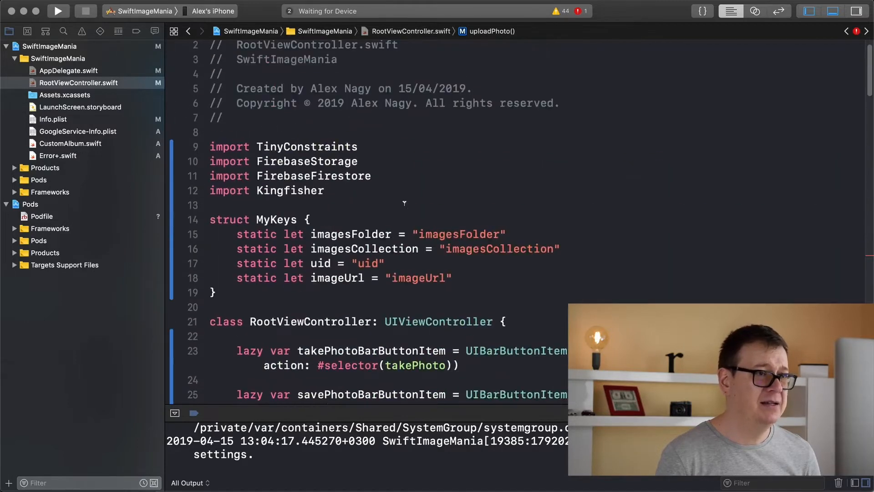
double_click(307, 161)
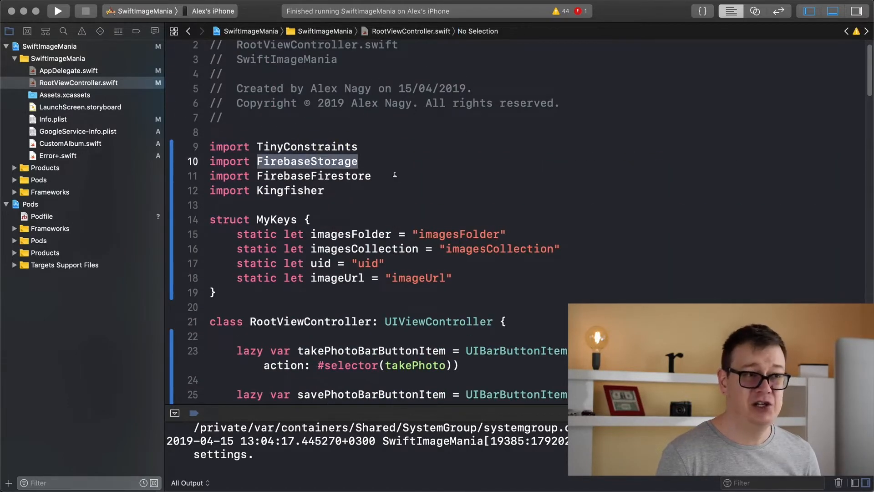
mouse_move(306, 176)
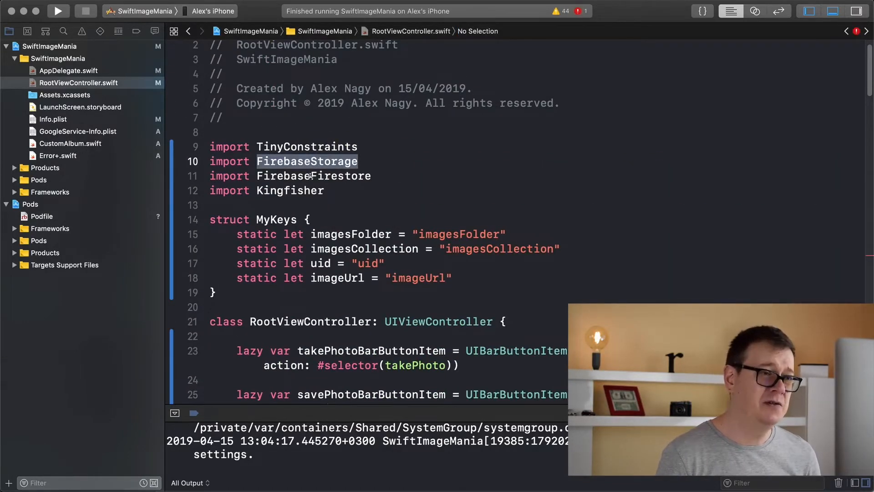
scroll(down, 3)
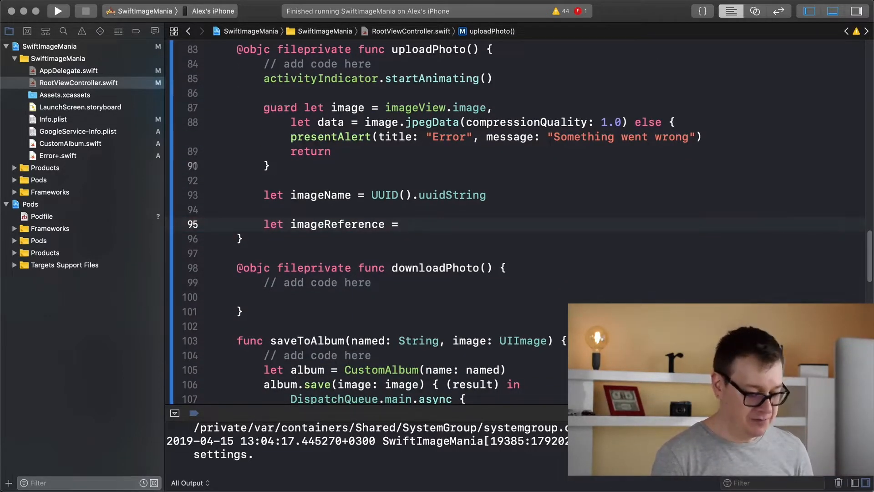
Step: Set imageReference to Storage.storage().reference().child(MyKeys.imagesFolder).child(imageName), each child on its own line
text(Storage)
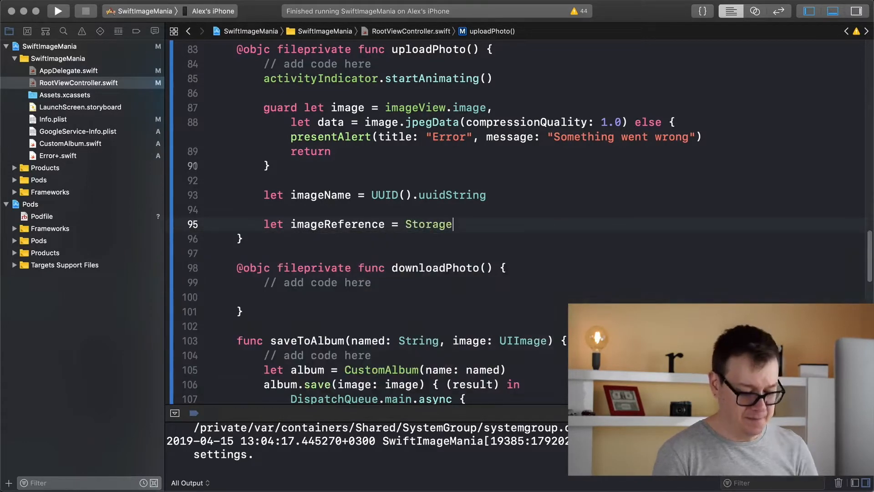
text(.storage().reference()
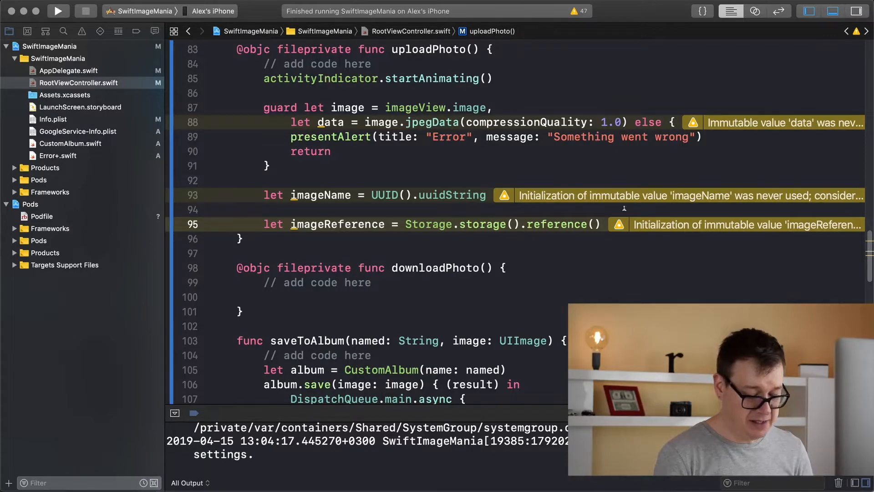
text(.child(path: String))
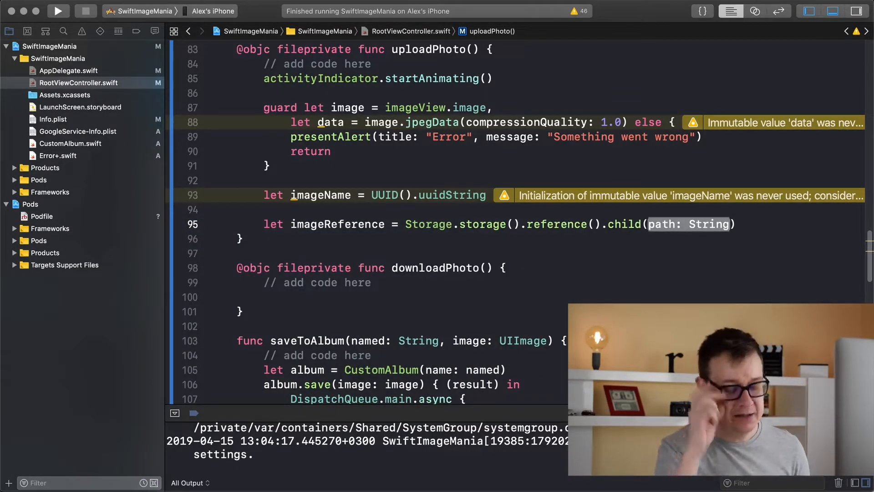
text(Myk)
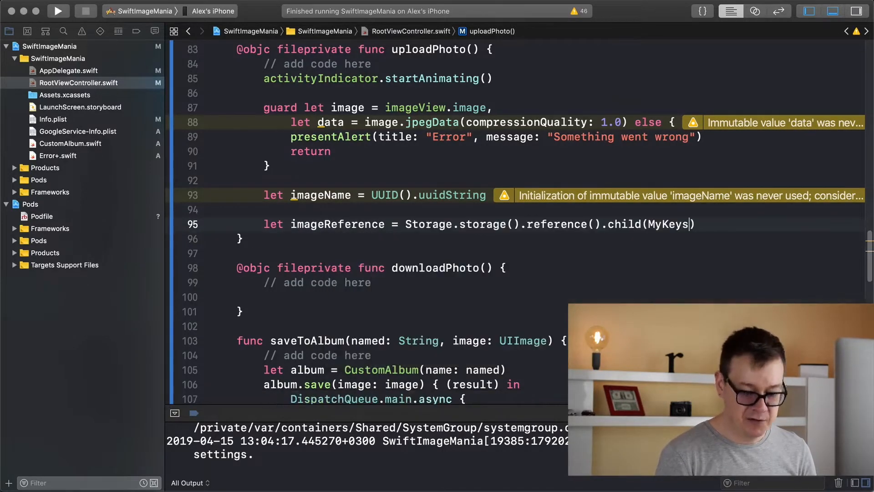
text(.imagesFolder)
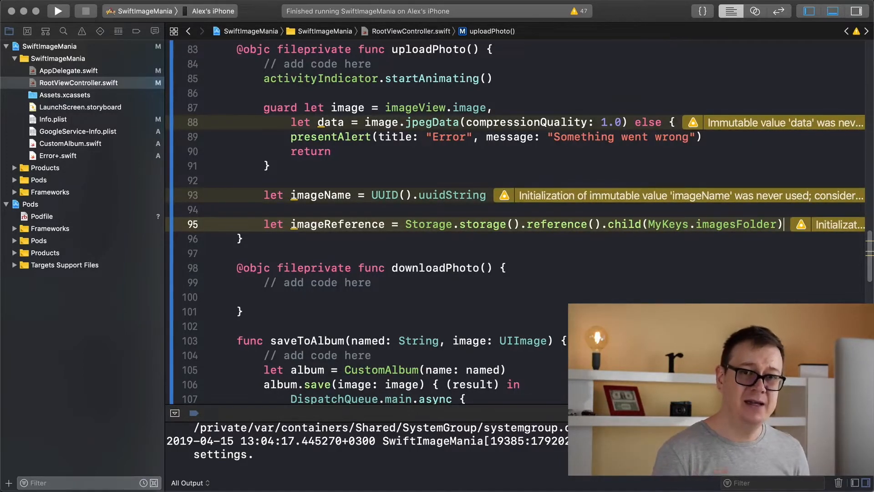
text(.)
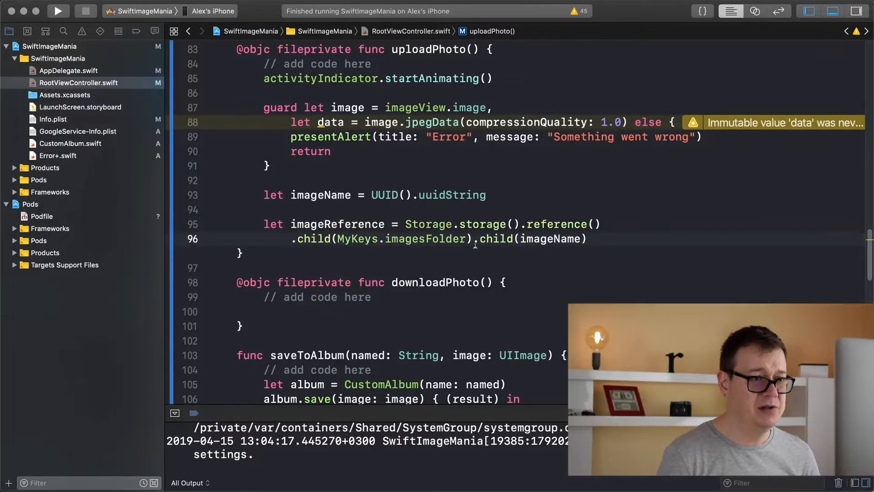
key(enter)
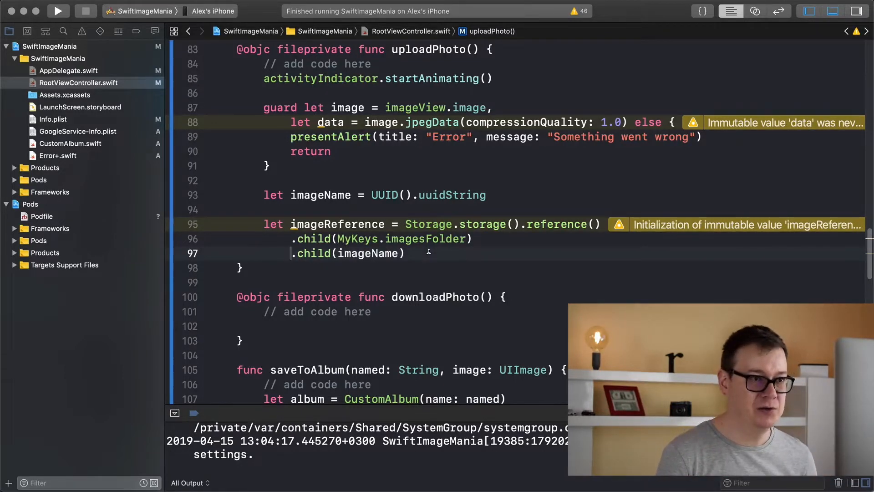
Step: Call imageReference.putData(data, metadata: nil) with a (metadata, err) completion closure
key(Return)
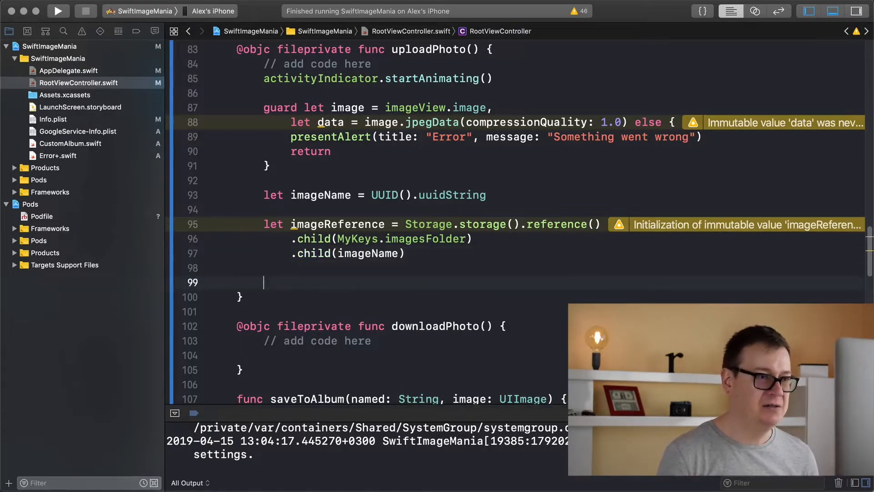
scroll(down, 3)
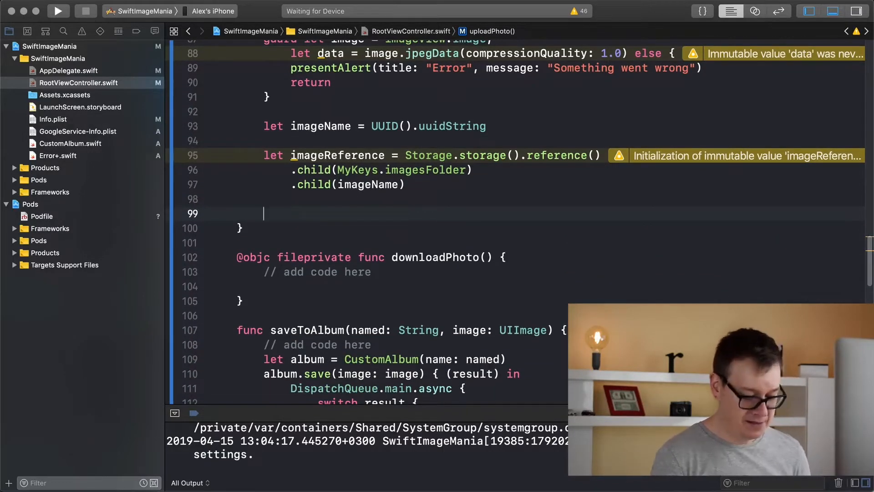
text(image)
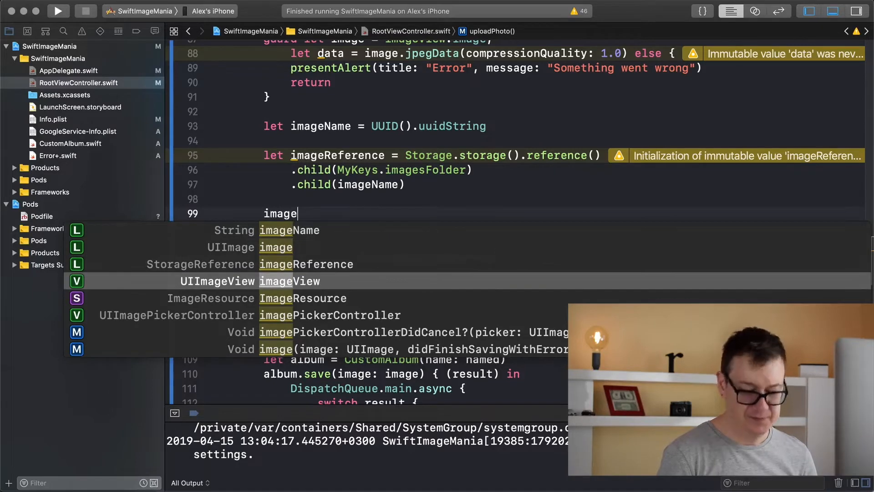
text(Reference.pu)
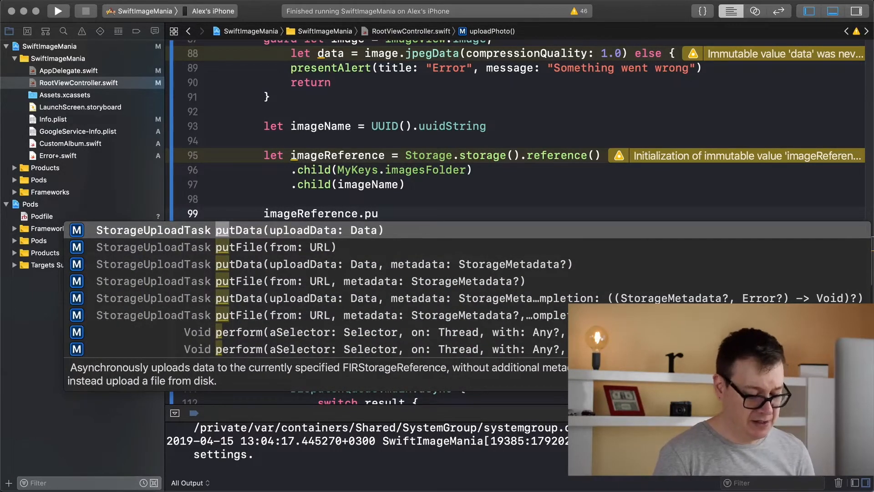
text(data: StorageMetadata?, completion: ((StorageMetadata?, Error?) -> Void)?))
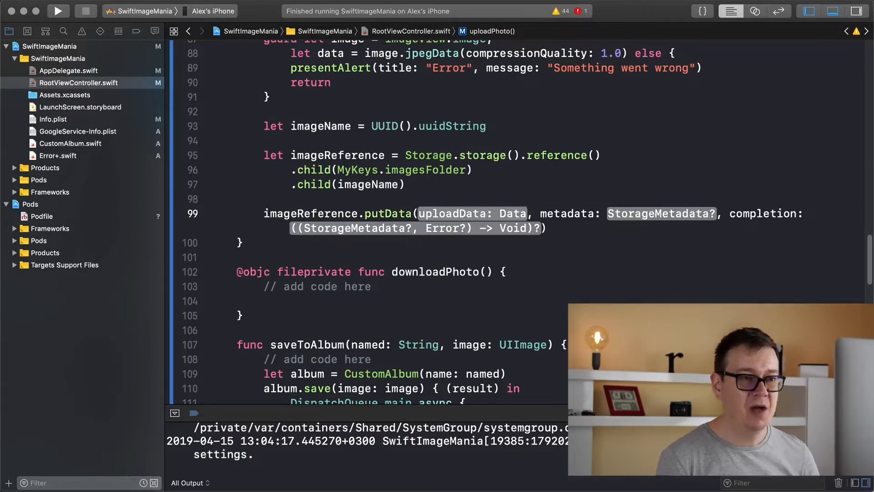
text(data)
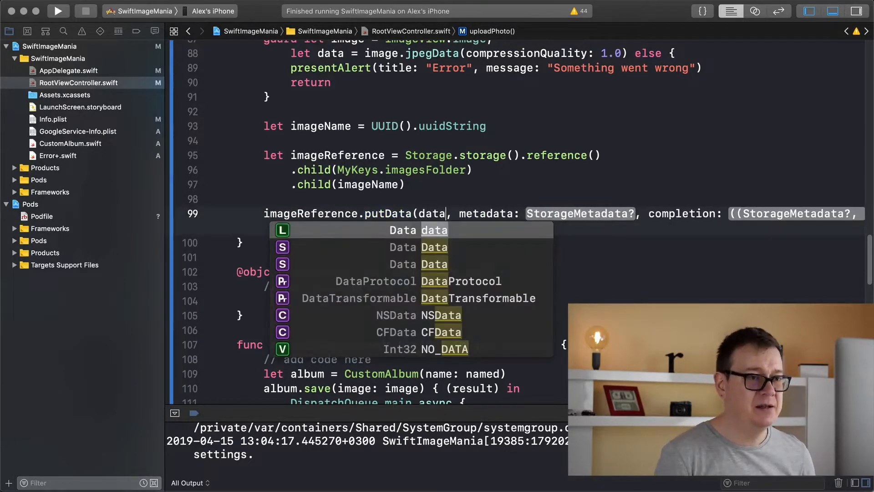
text(nil) { ()
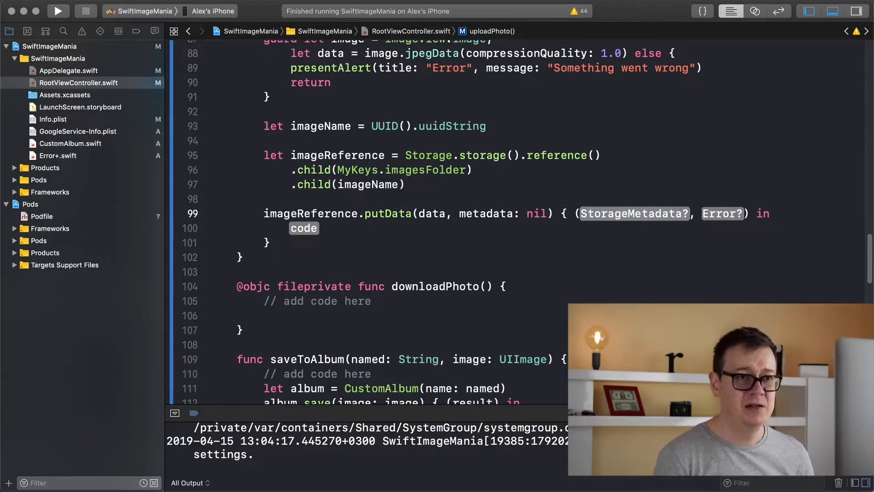
text(m)
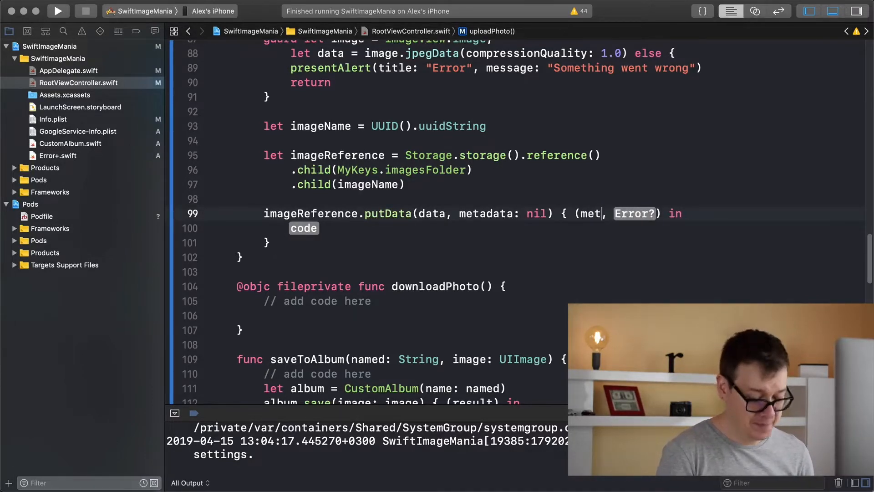
text(adata)
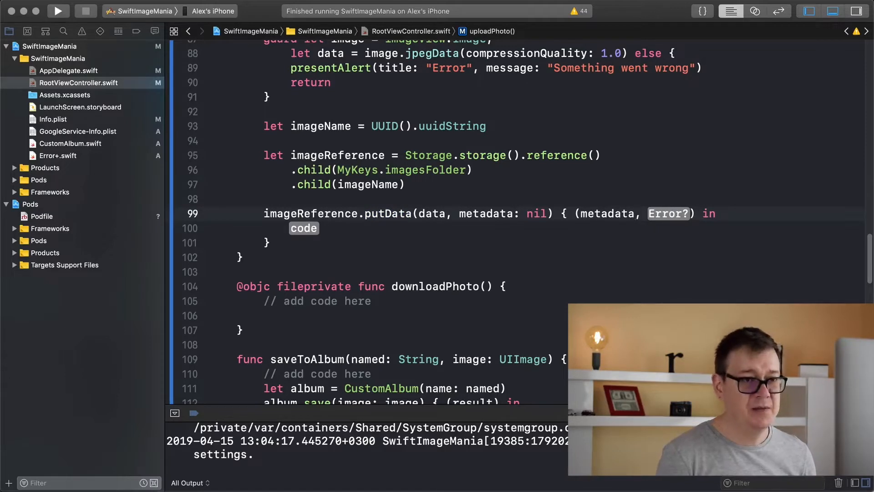
text(er)
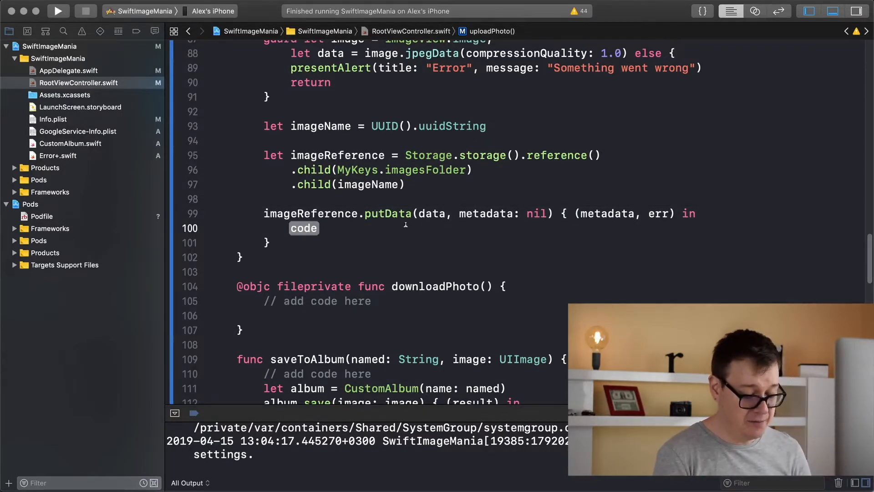
Step: Inside the closure, alert with err.localizedDescription and return if the upload fails
text(if let err)
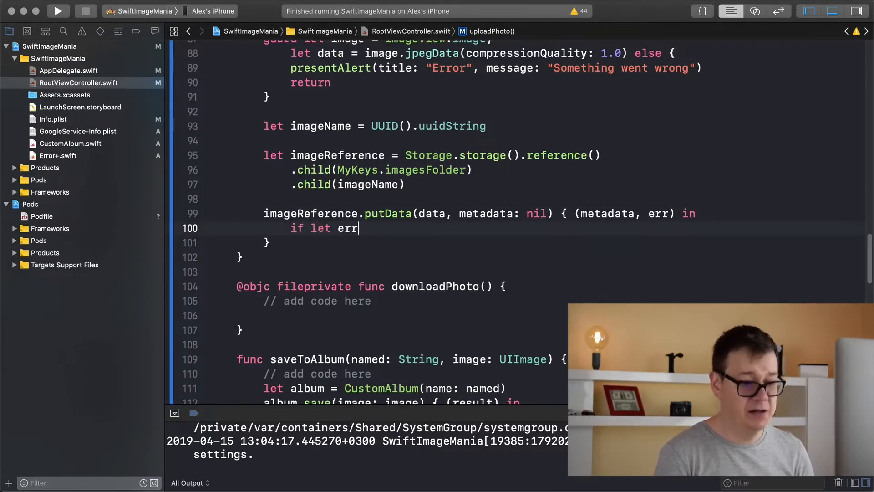
text(= err {)
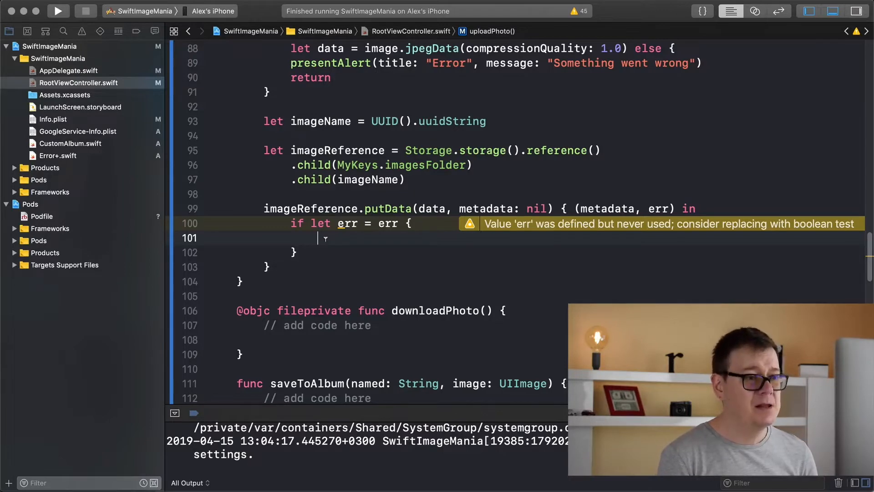
text(pred)
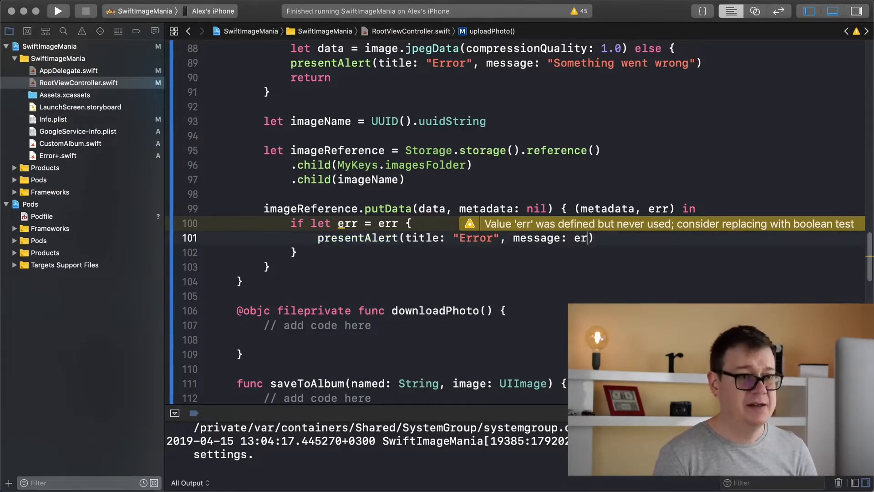
text(.localizedDescription)
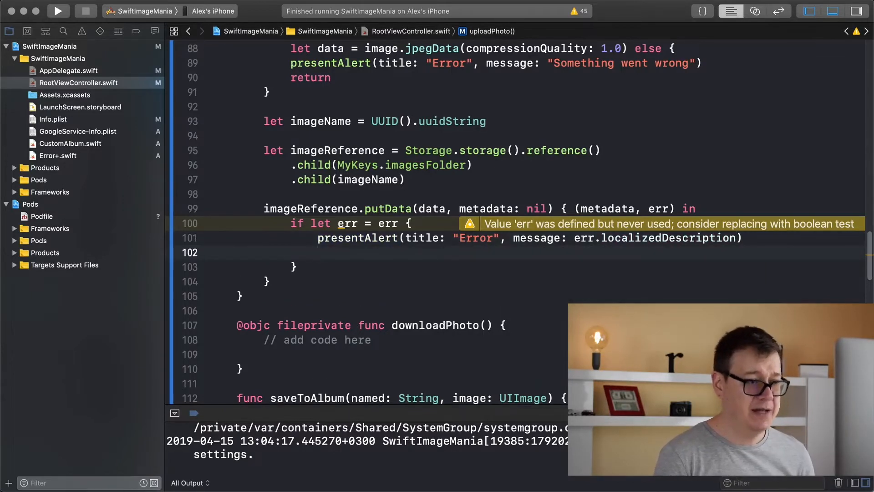
text(re)
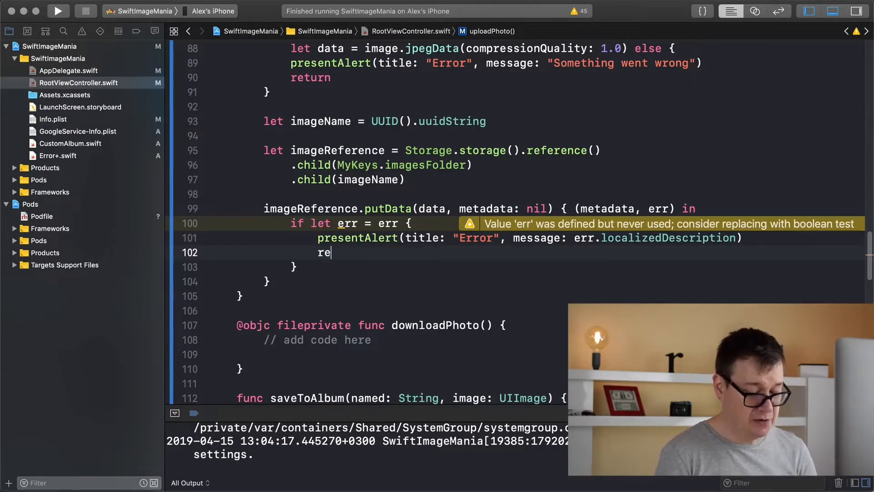
text(turn)
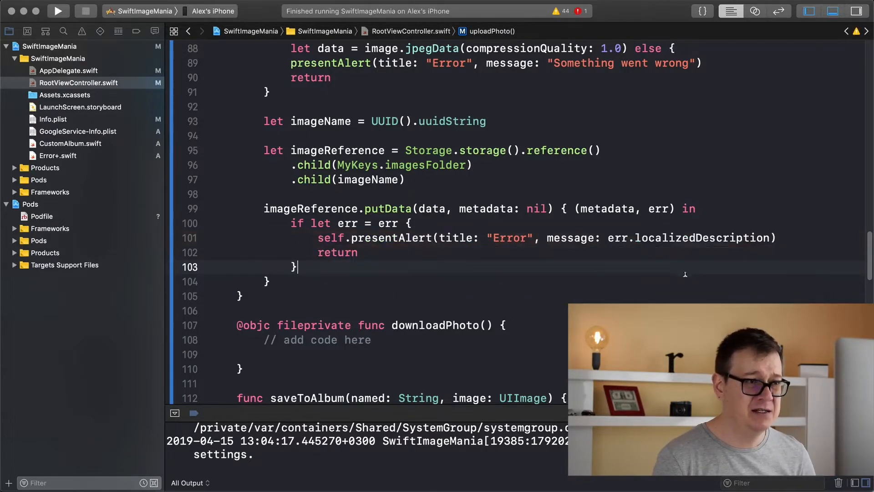
Step: Call imageReference.downloadURL with a (url, err) closure that alerts and returns on error
key(return)
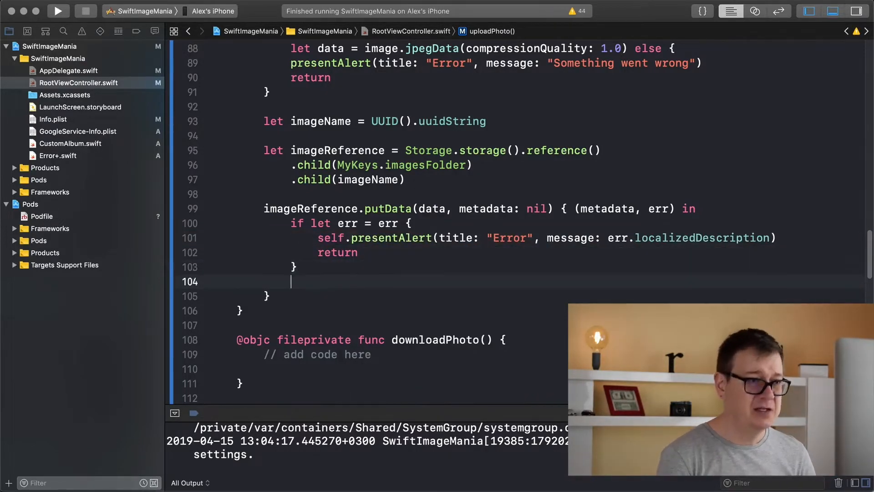
key(enter)
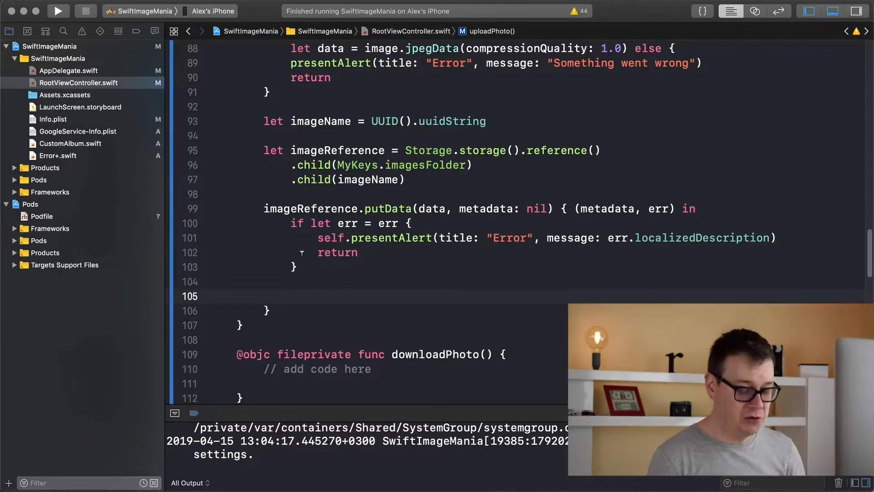
text(imageReference.)
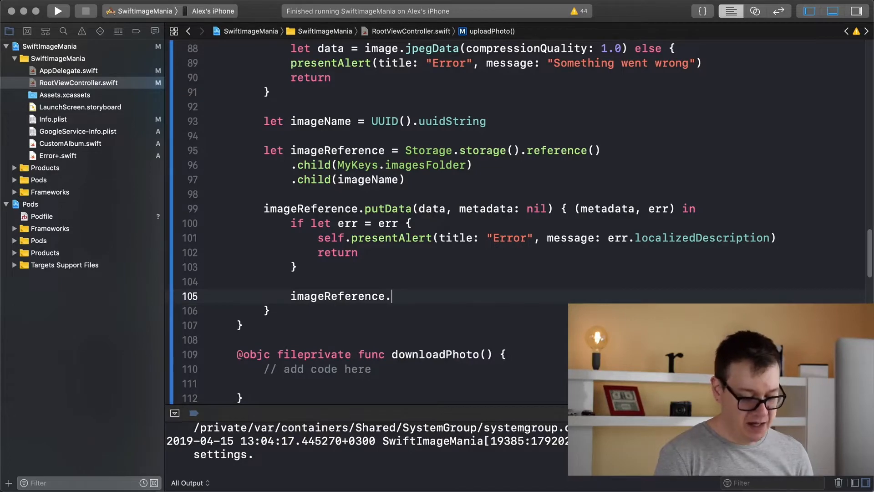
text(d)
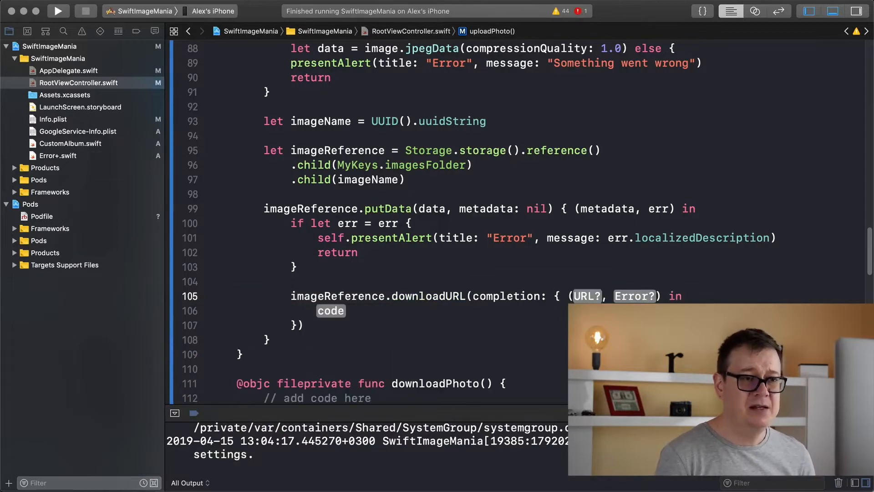
scroll(down, 3)
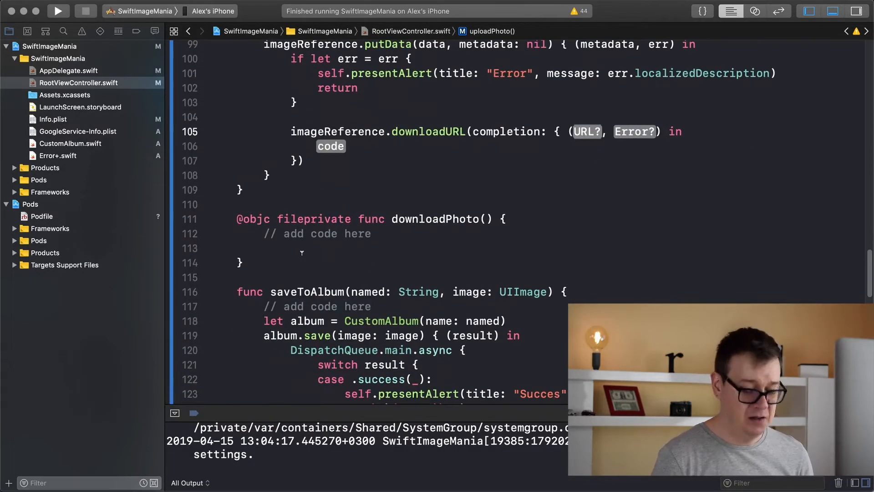
text(url,)
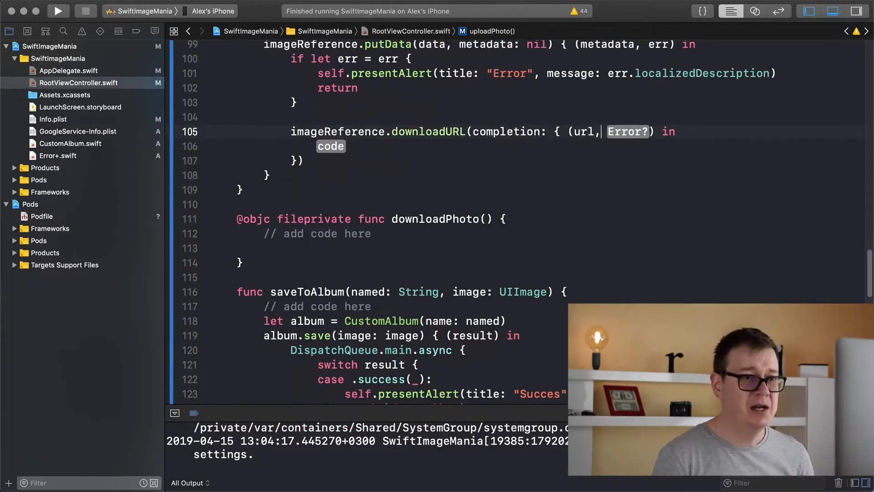
text(err)
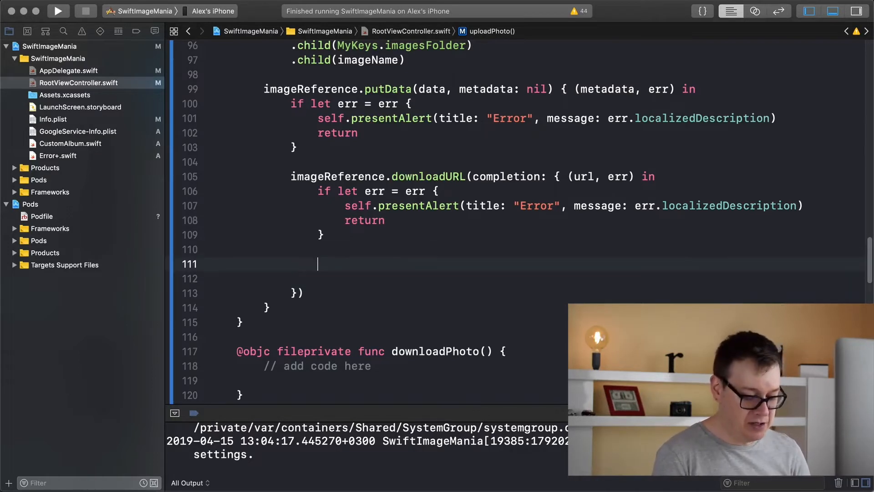
Step: Guard-unwrap url, reusing the "Something went wrong" error alert and return in its else
text(guard let u)
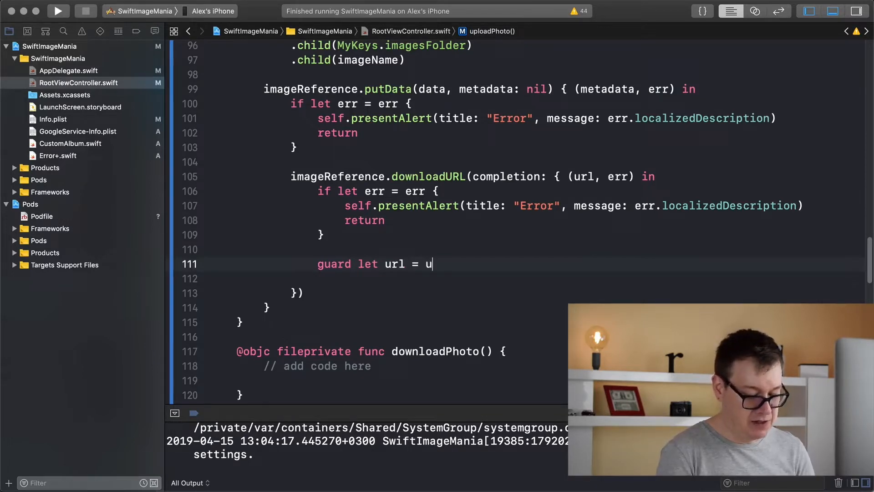
text(rl)
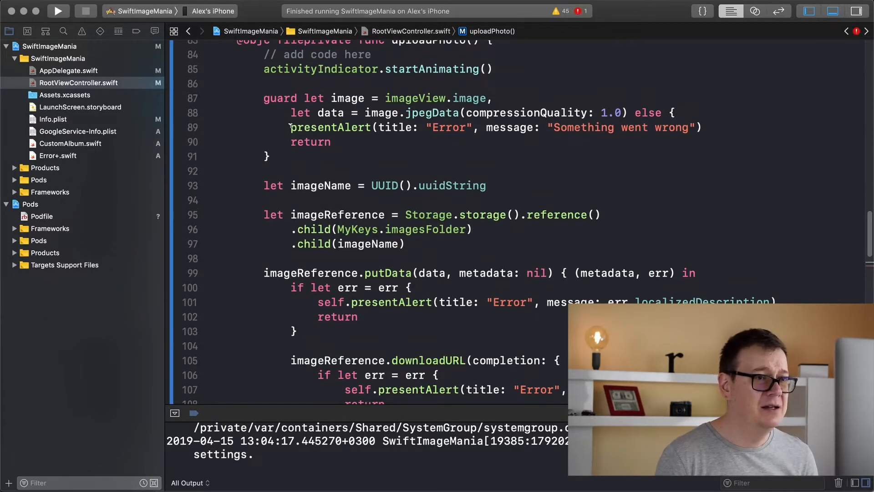
drag(290, 128, 329, 142)
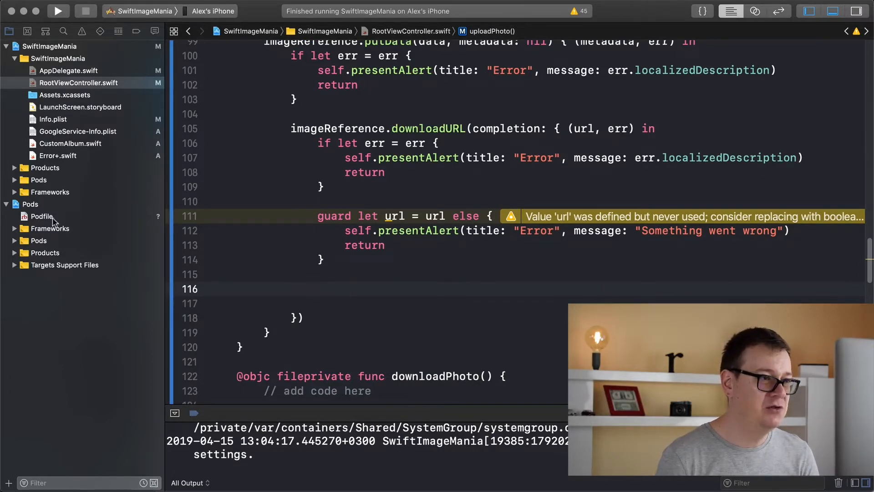
click(41, 217)
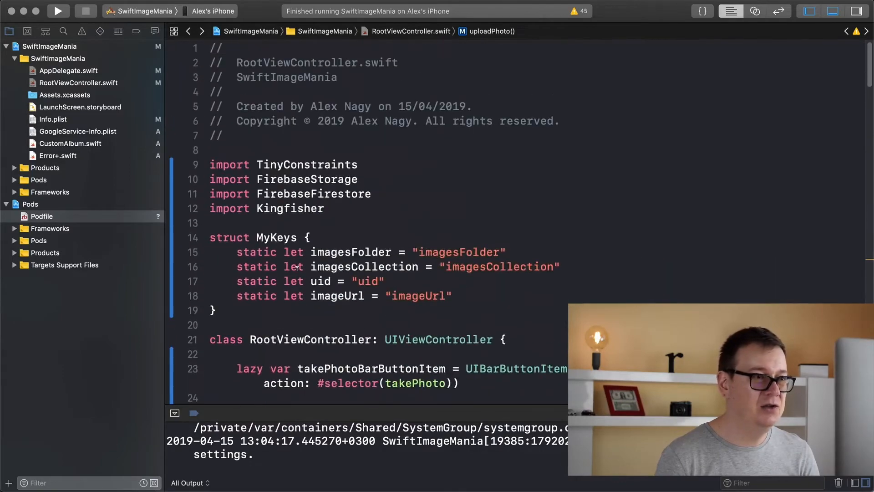
click(325, 207)
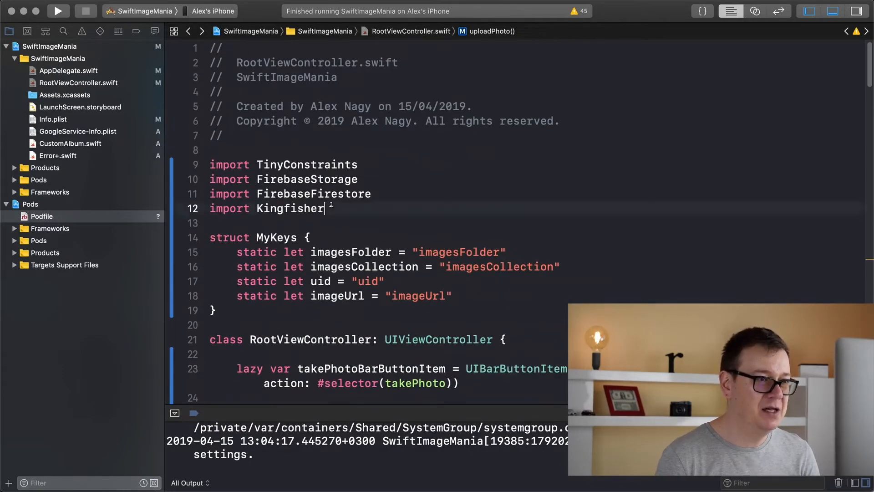
scroll(down, 3)
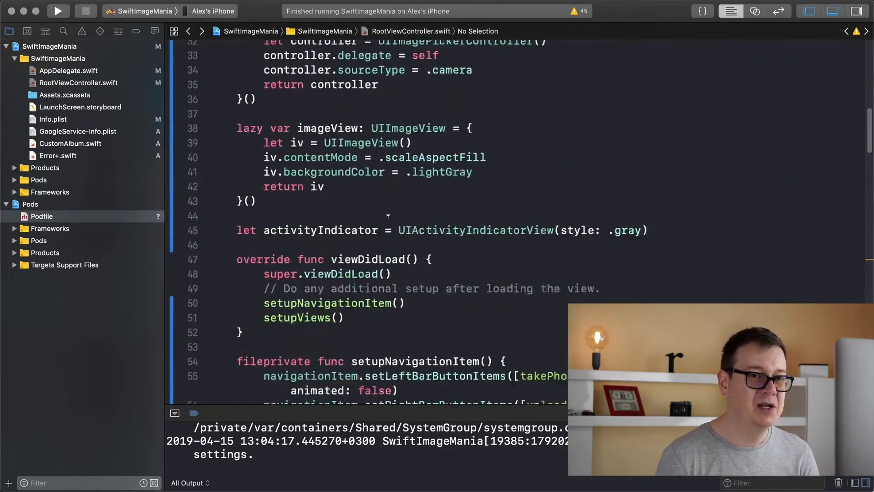
scroll(down, 3)
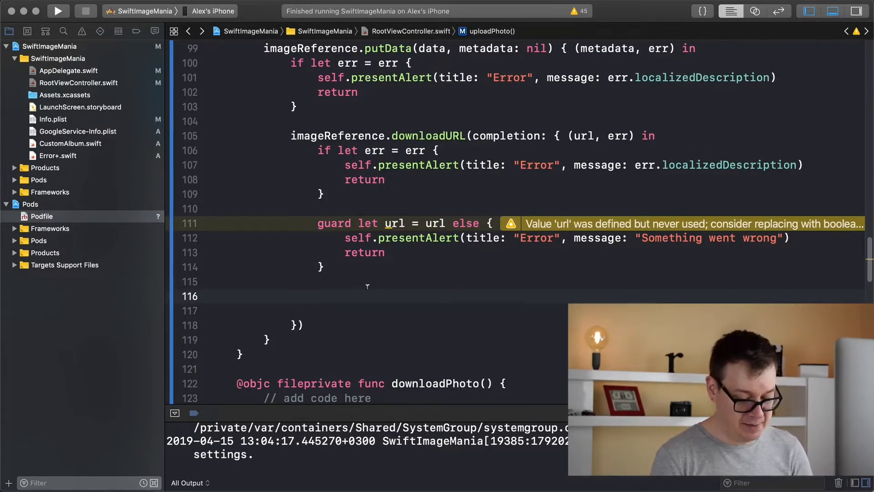
text(King)
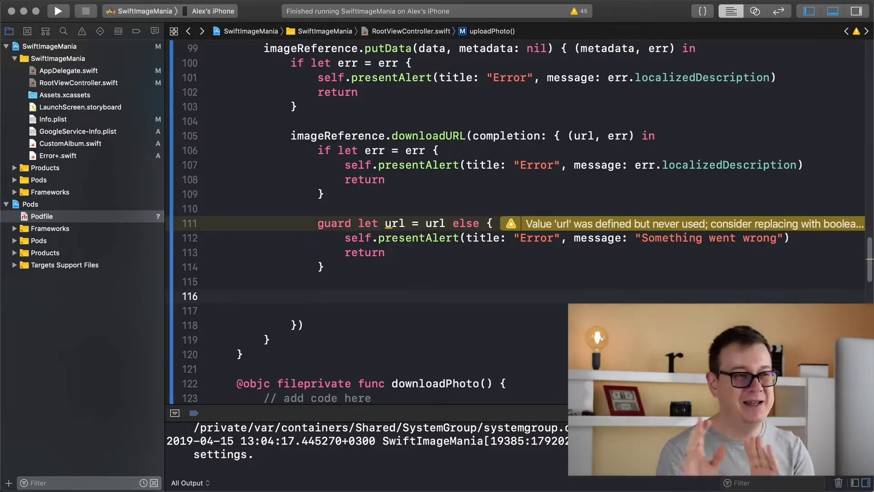
click(318, 296)
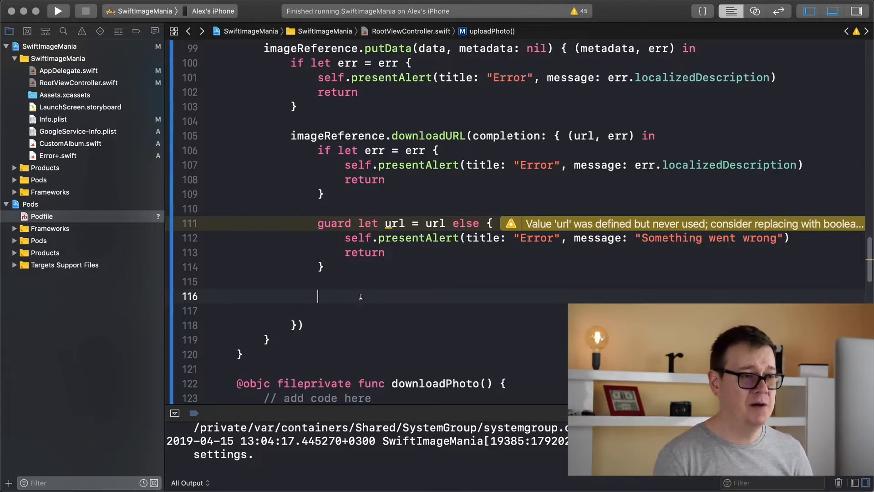
Step: Declare dataReference as a new document in Firestore's MyKeys.imagesCollection
text(let dataReference = Fir)
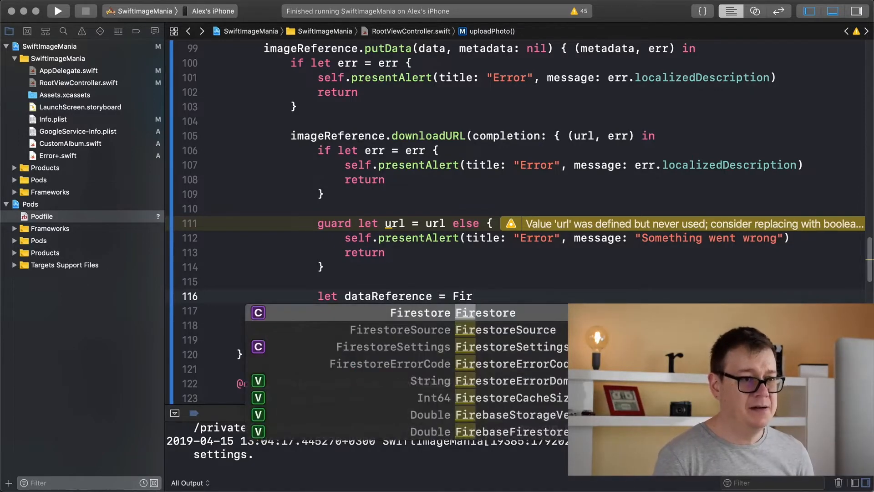
text(.firestore()
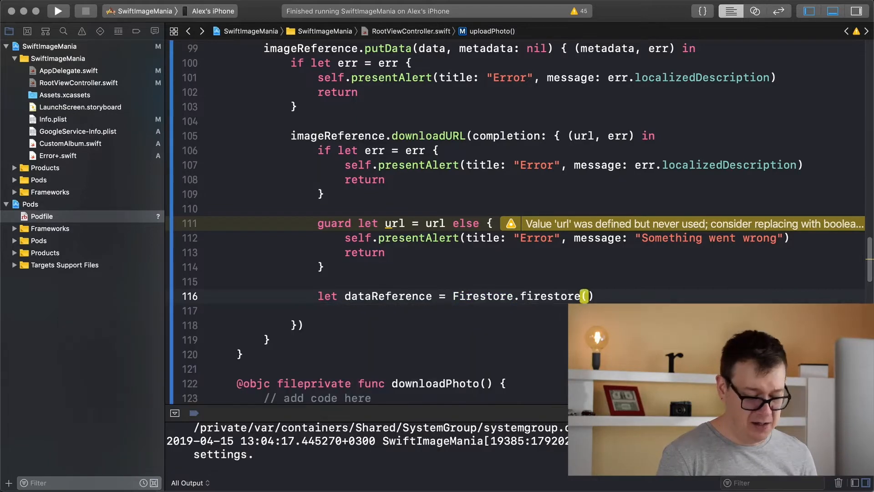
text(.)
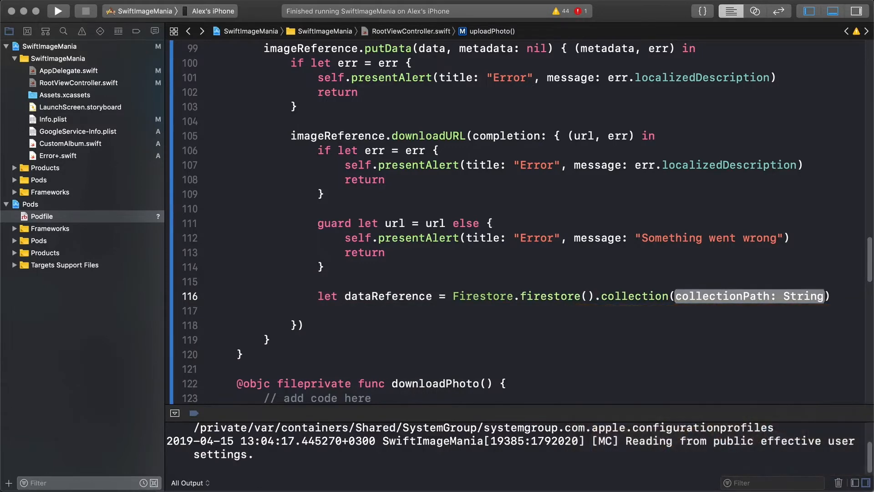
text(MyKeys)
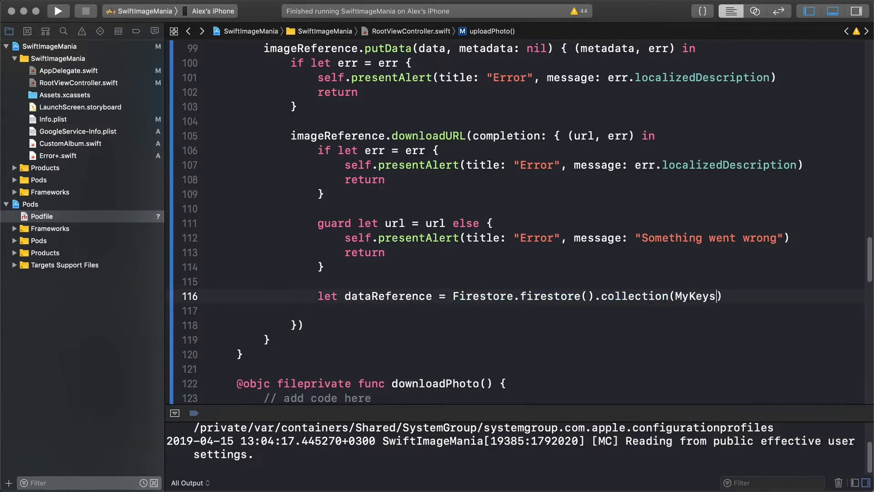
text(.imagesCollection)
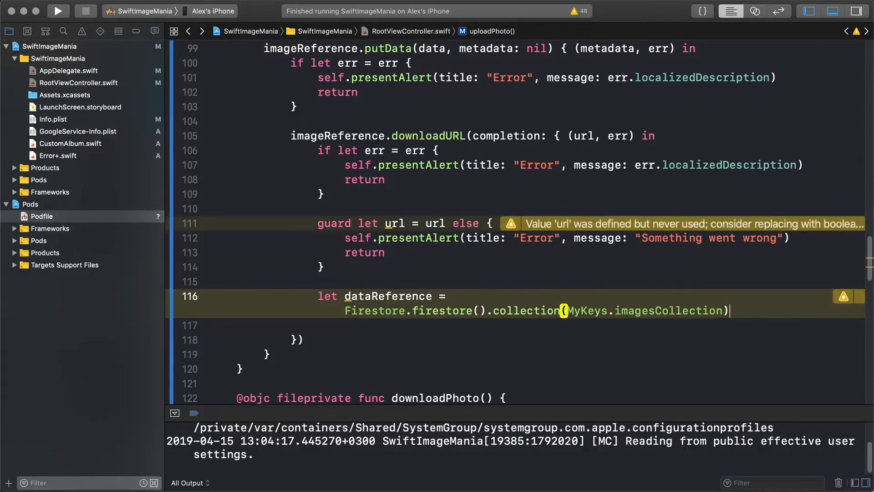
text(.document()
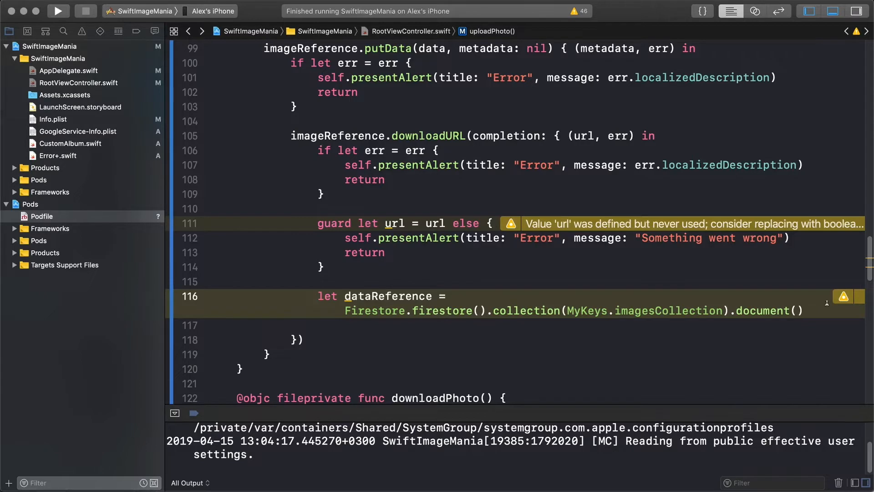
click(802, 310)
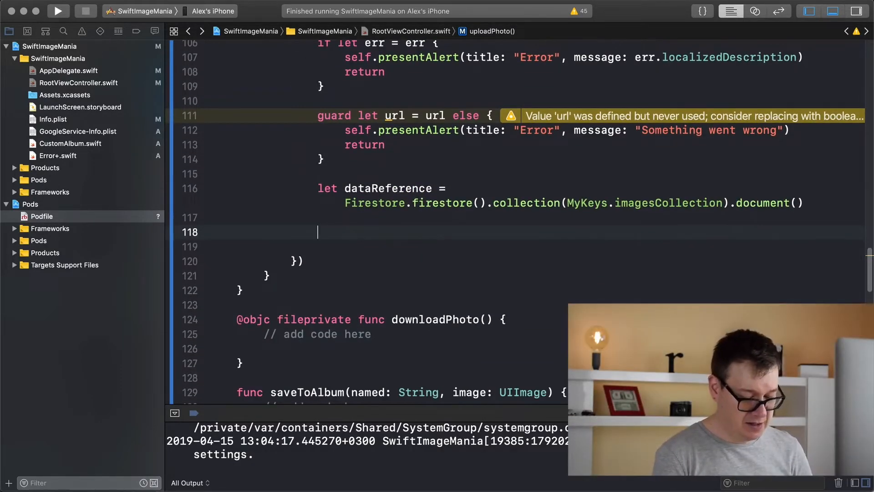
Step: Begin the data dictionary with a MyKeys.uid key
text(let data)
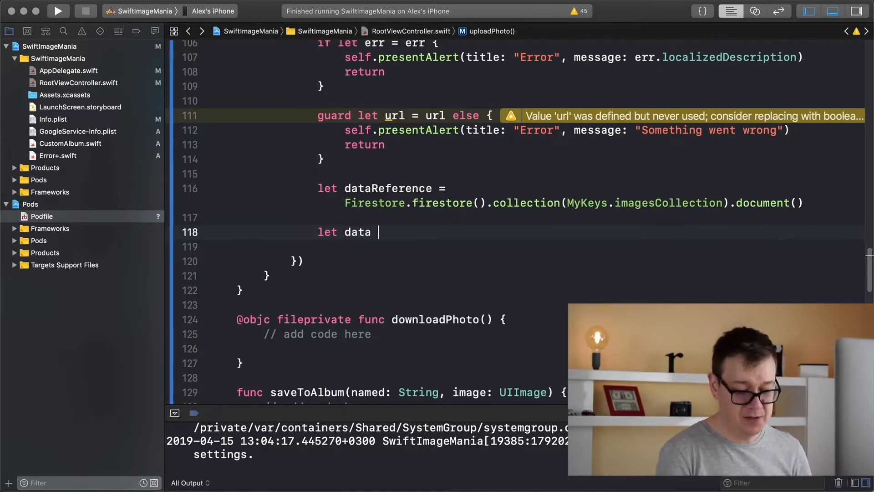
text(= [)
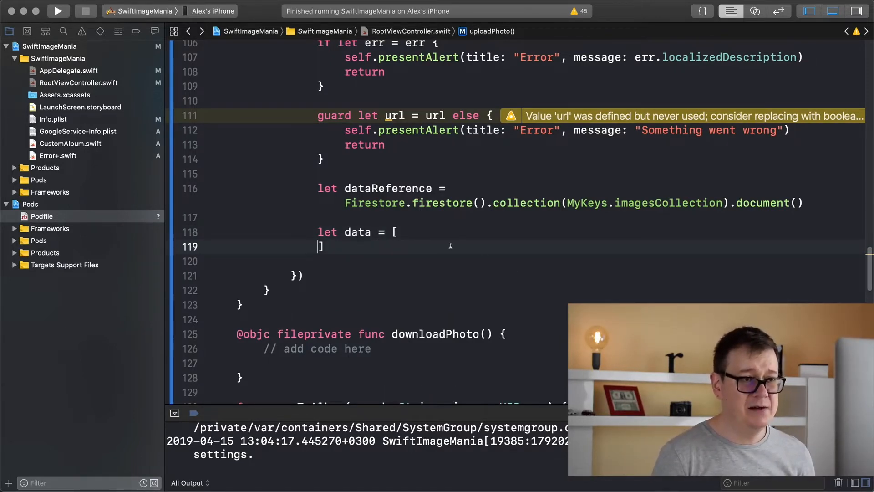
text(Mk)
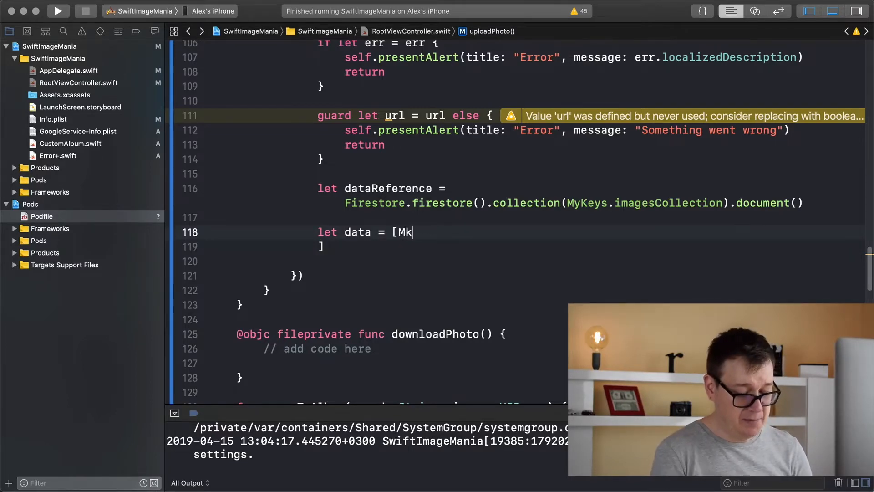
text(yKeys.)
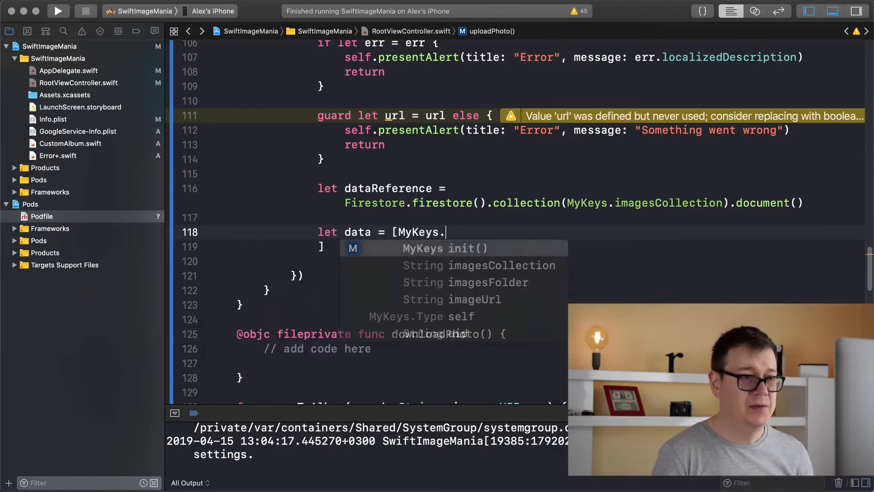
text(uid)
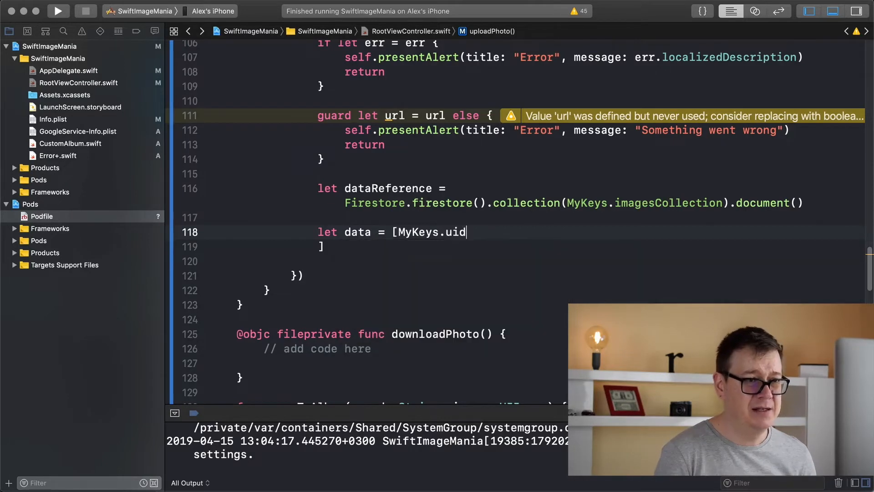
text(:)
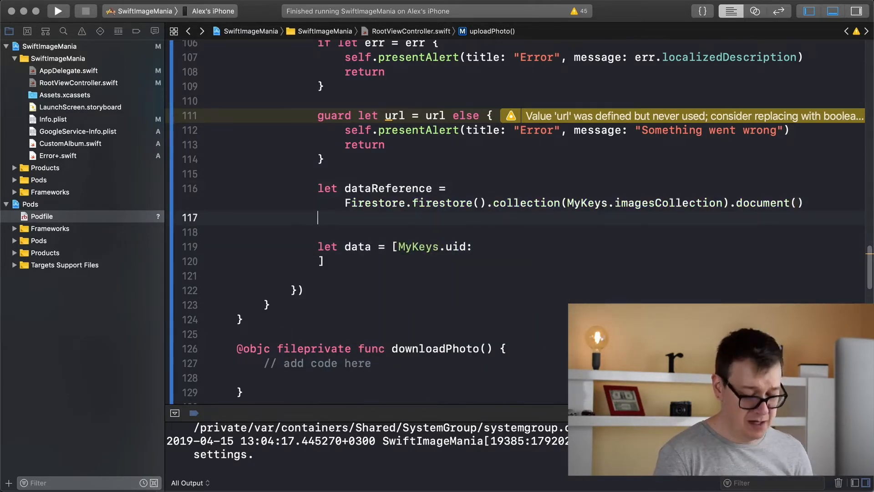
Step: Declare documentUid from dataReference.documentID
text(let docu)
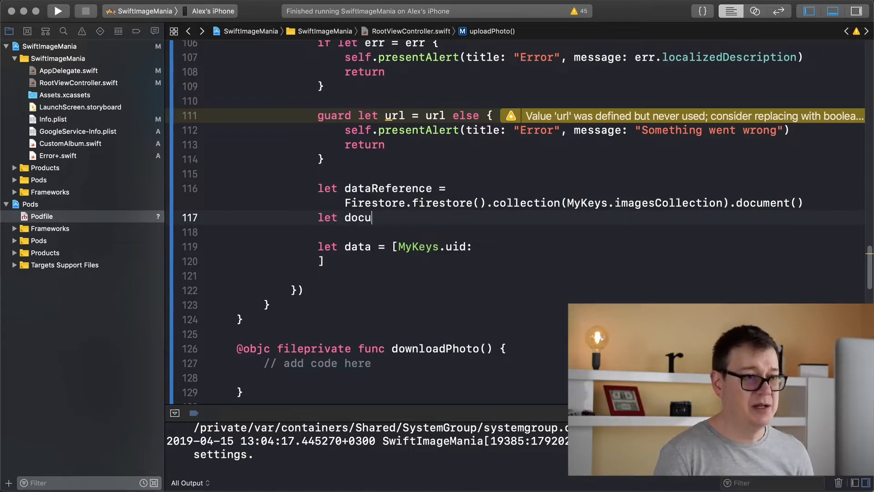
text(ment)
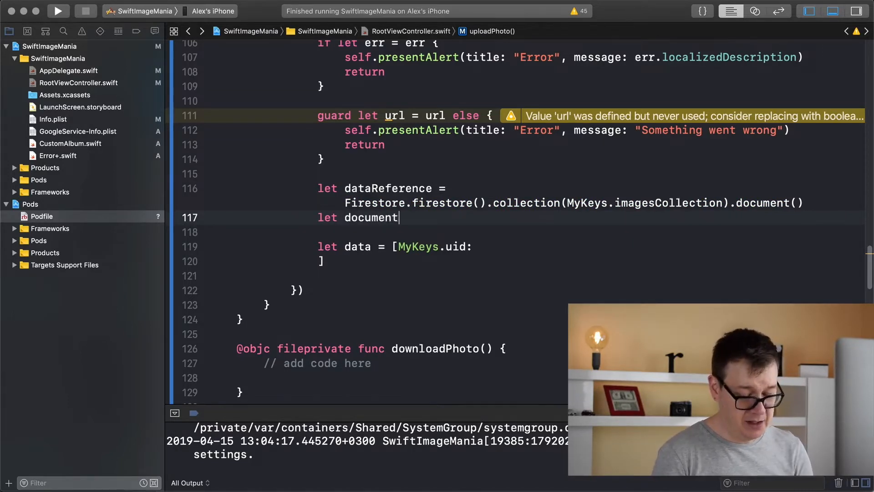
text(UI)
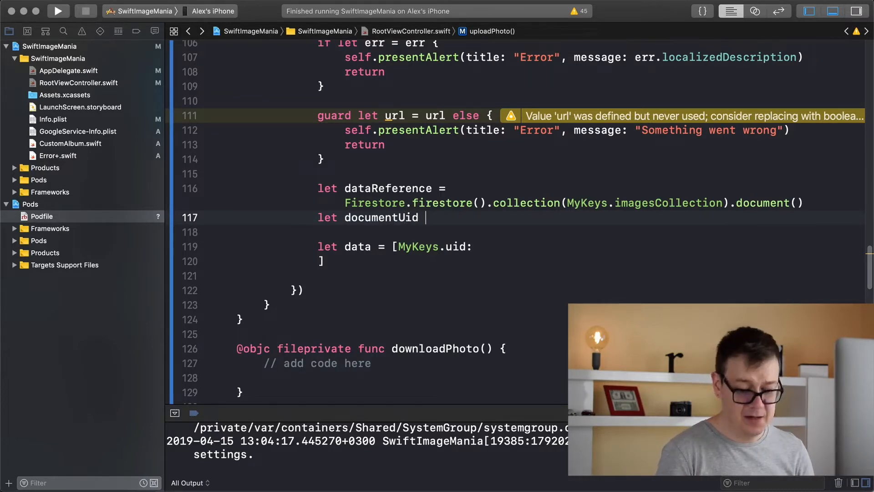
text(=)
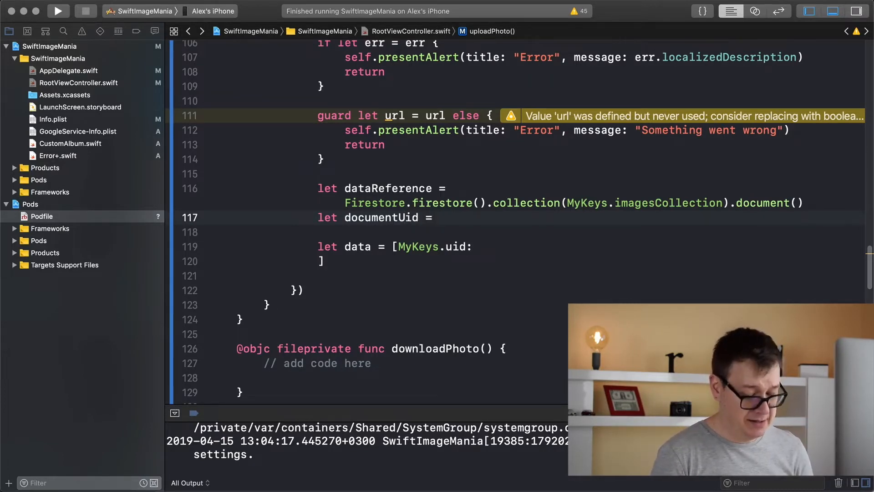
text(dataReference)
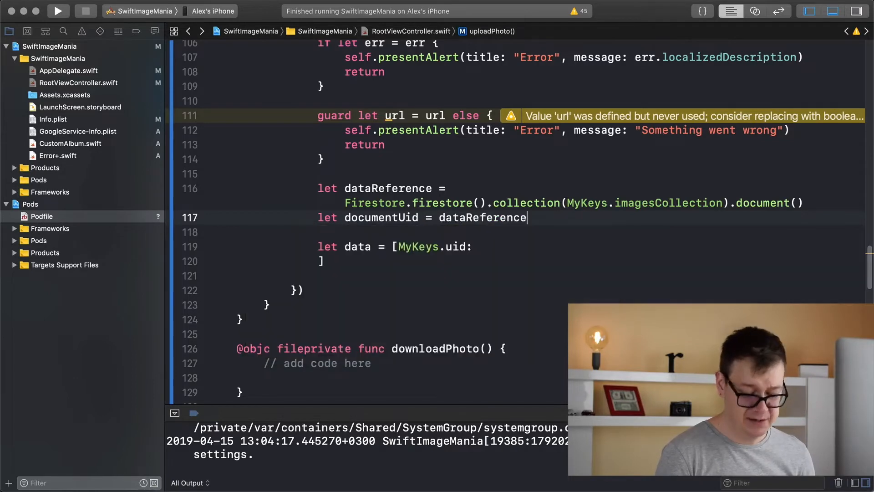
text(.documentID)
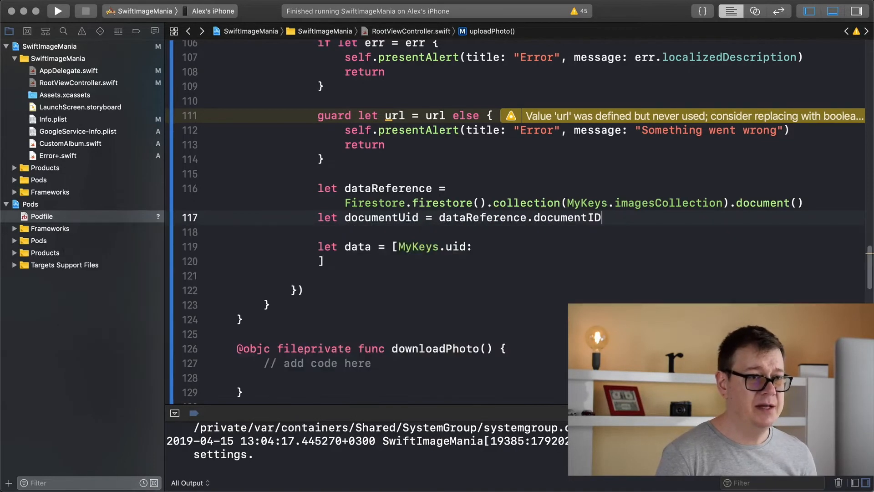
Step: Fill the dictionary with MyKeys.uid: documentUid and MyKeys.imageUrl: url
double_click(382, 217)
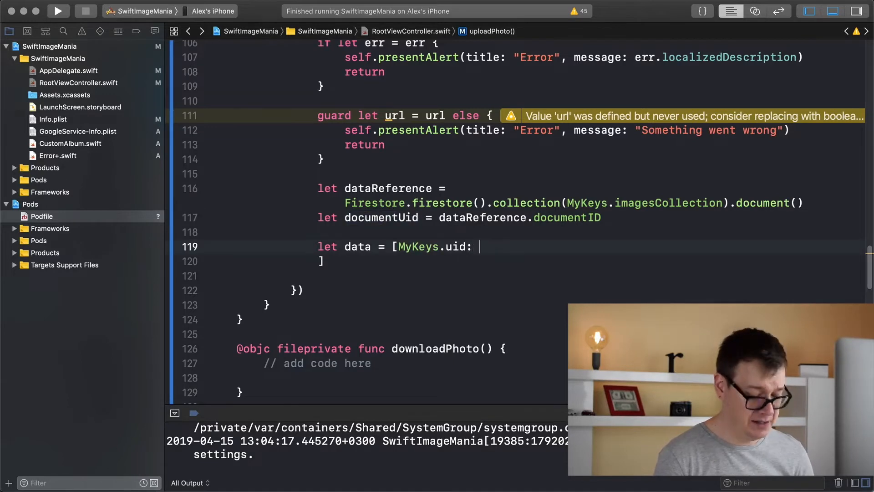
text(documentUid)
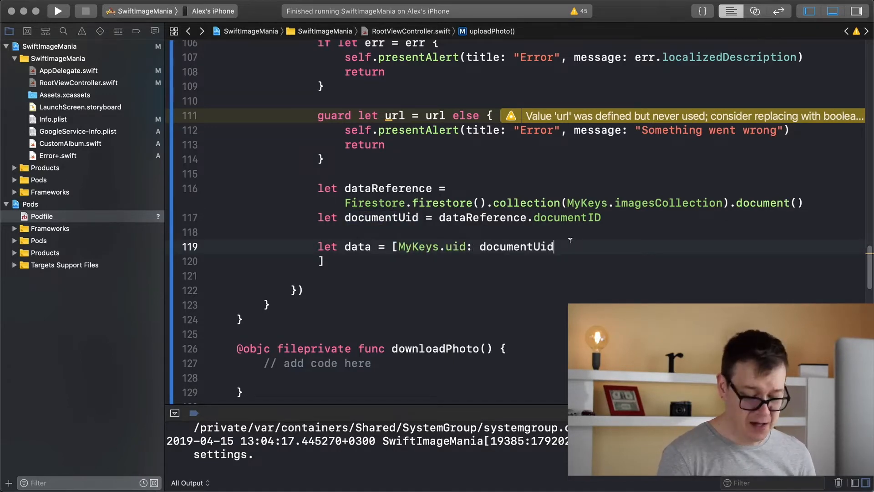
text(,)
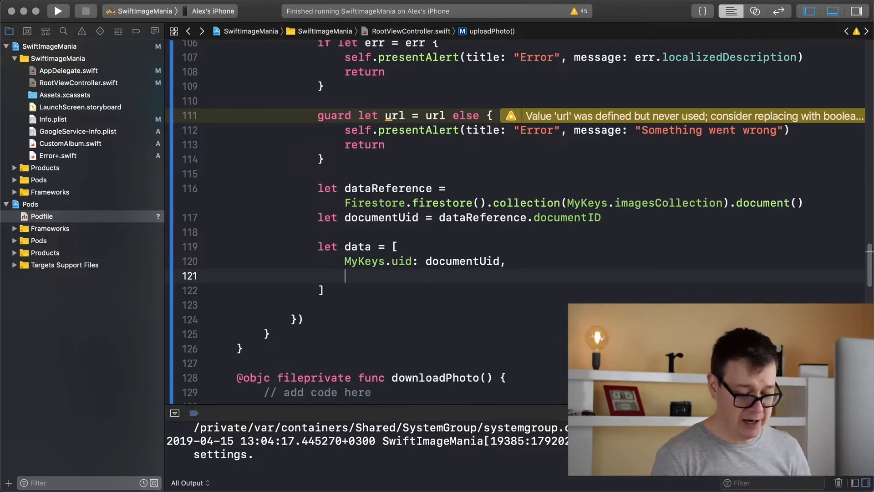
text(MyKeys.imageUrl:)
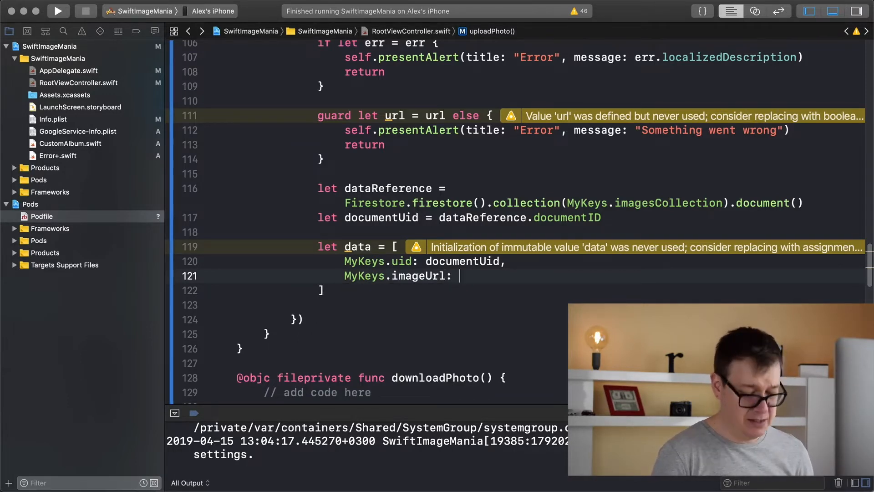
text(url)
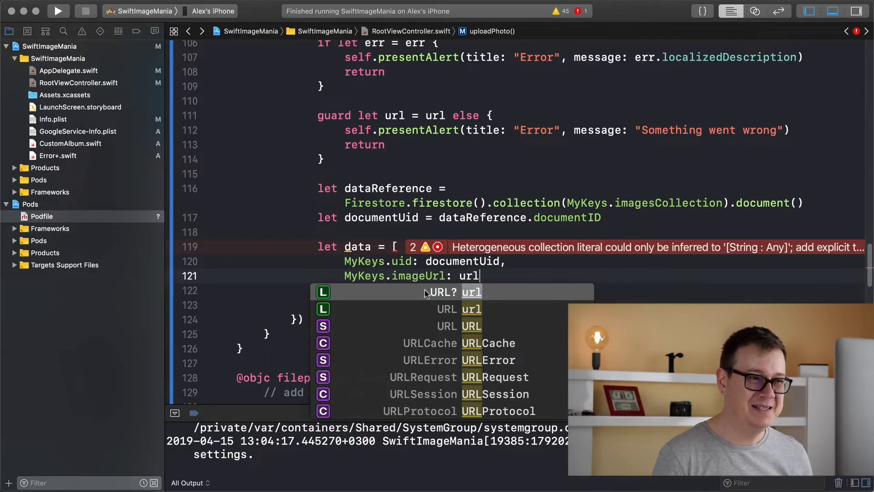
mouse_move(450, 301)
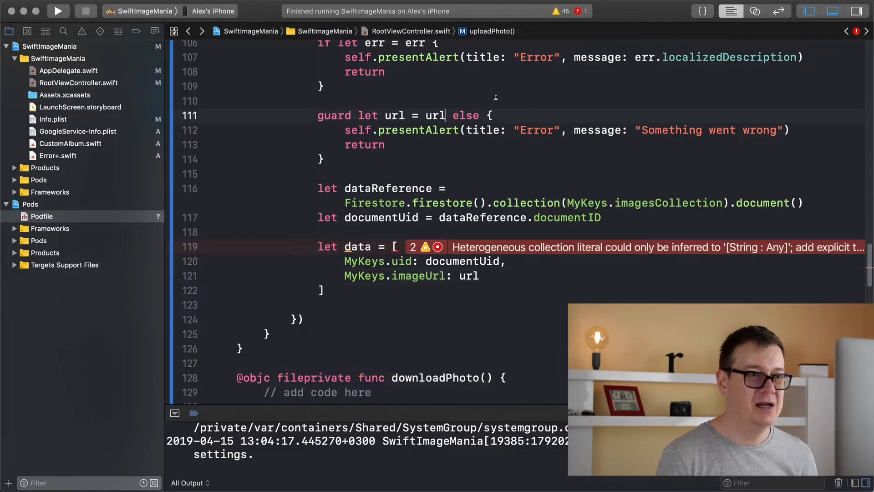
Step: Declare urlString from url.absoluteString on its own line and use it as the MyKeys.imageUrl value
text(, let urlString =)
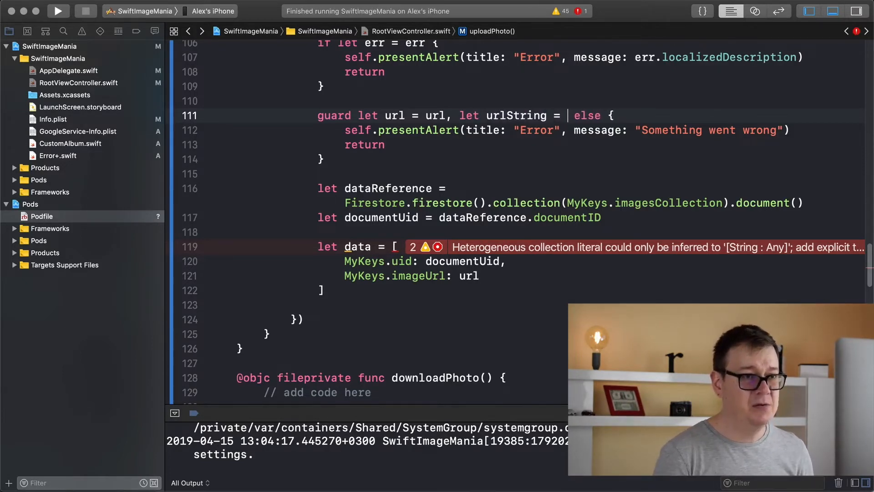
text(ur)
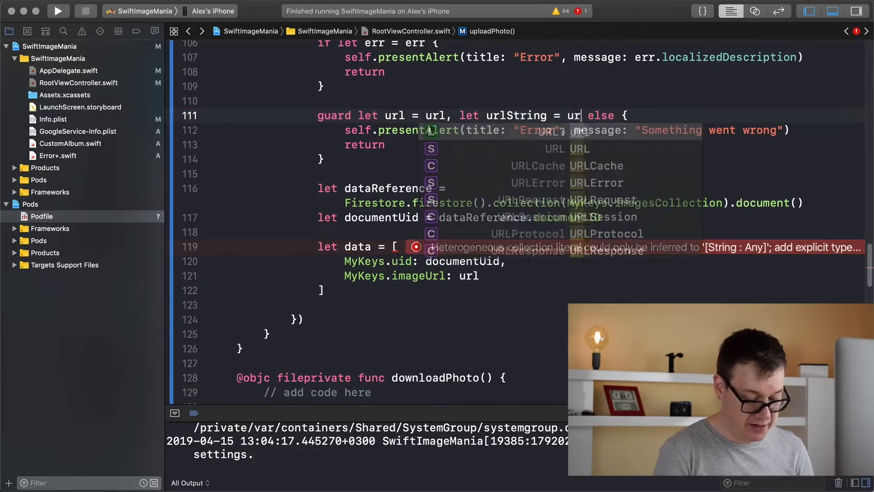
text(.absoluteString)
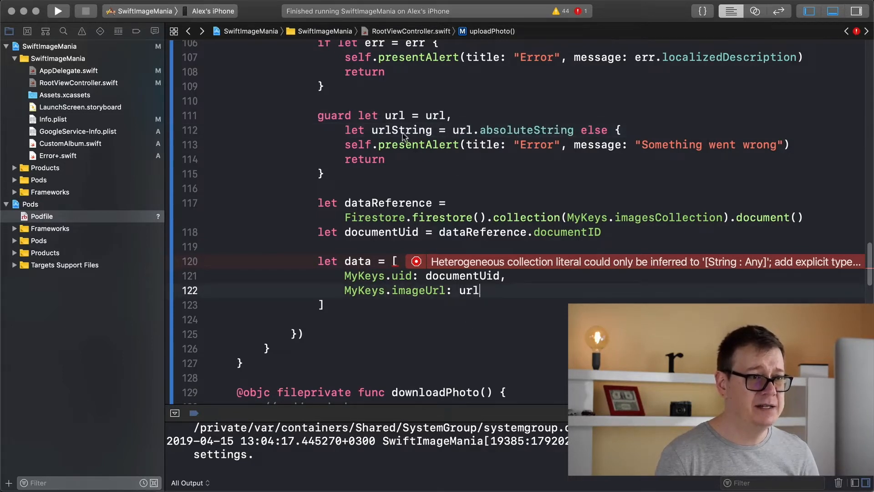
double_click(401, 130)
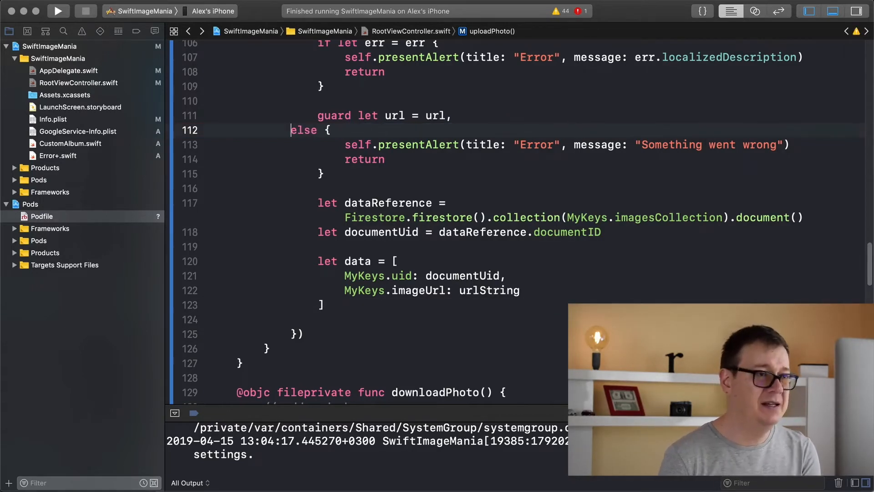
key(backspace)
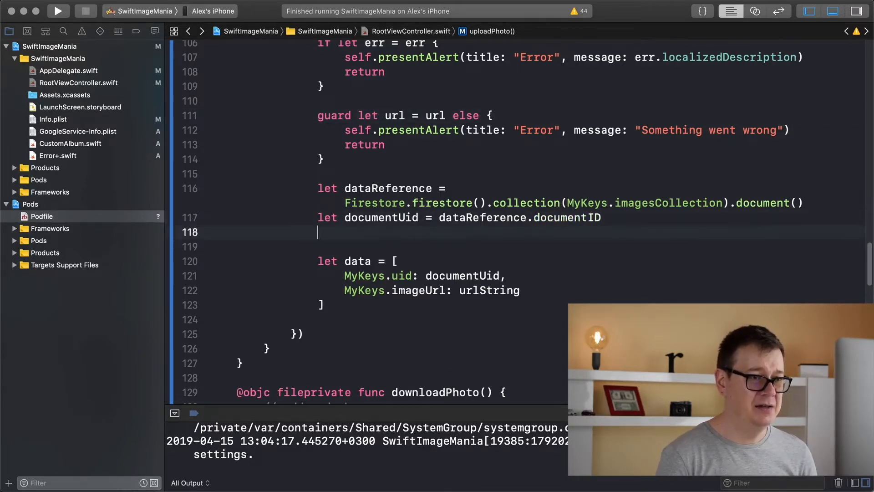
text(let urlString = url.absoluteString)
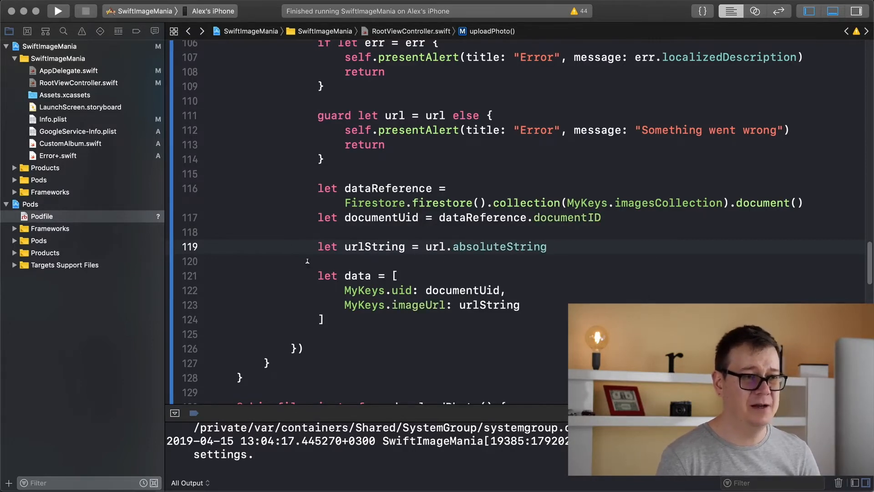
scroll(down, 3)
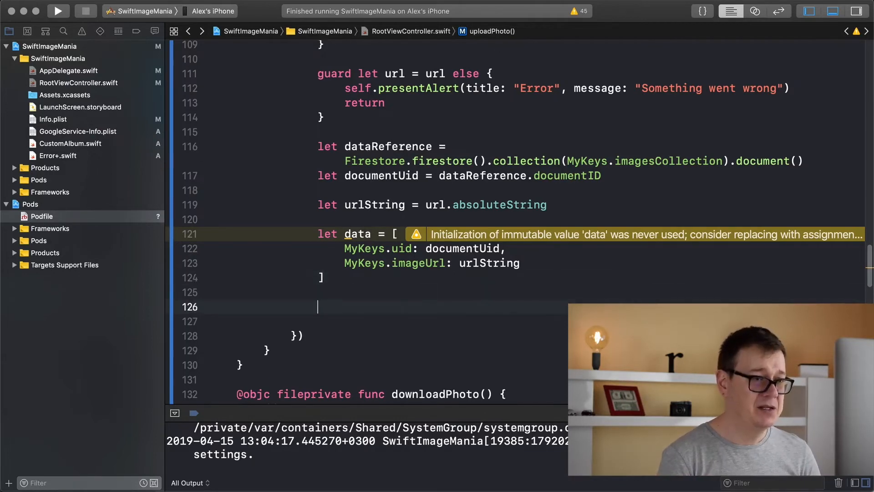
text(dataReference)
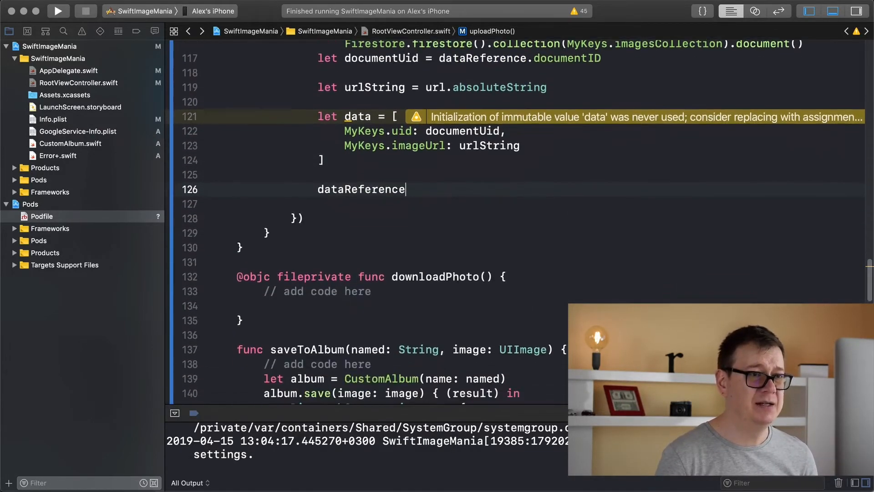
text(.)
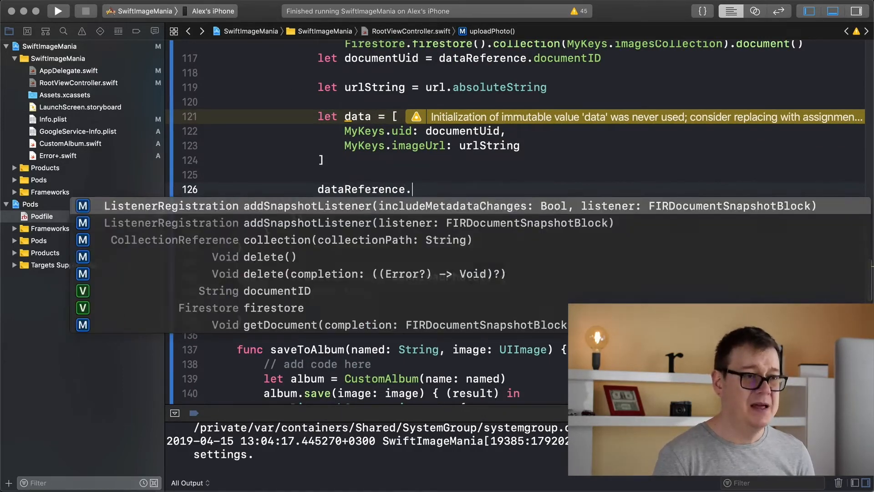
text(set)
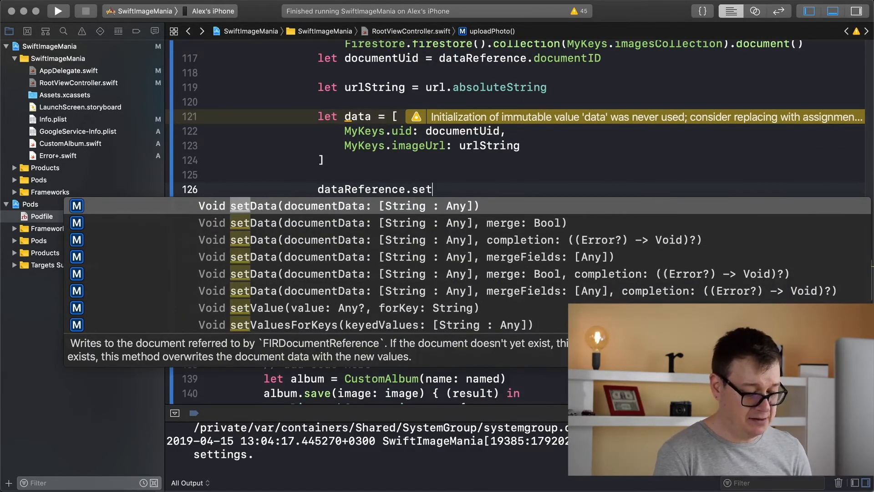
text(d)
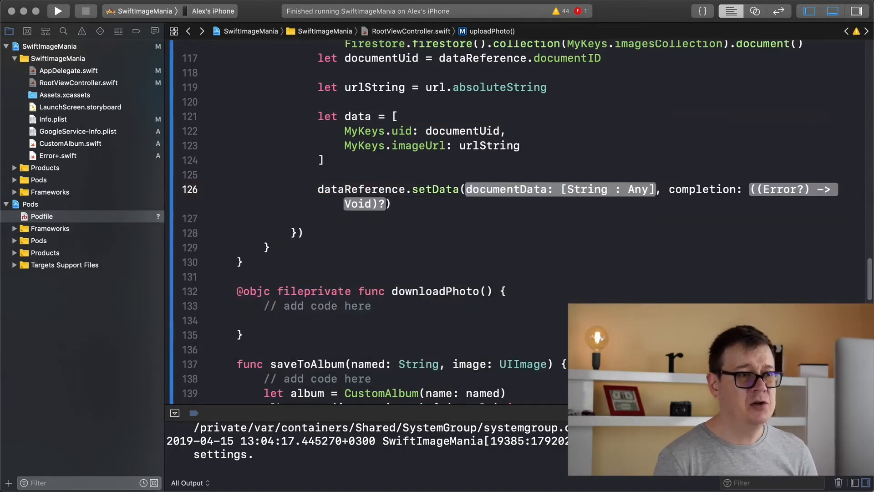
text(dat)
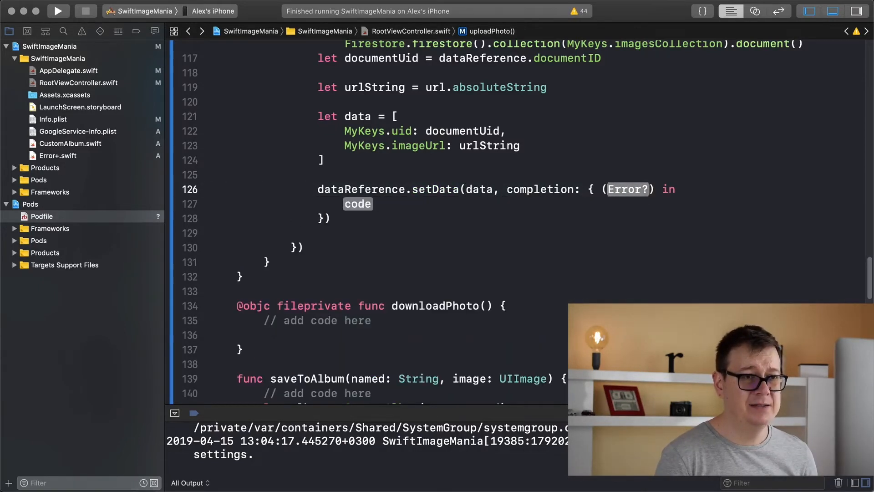
text(er)
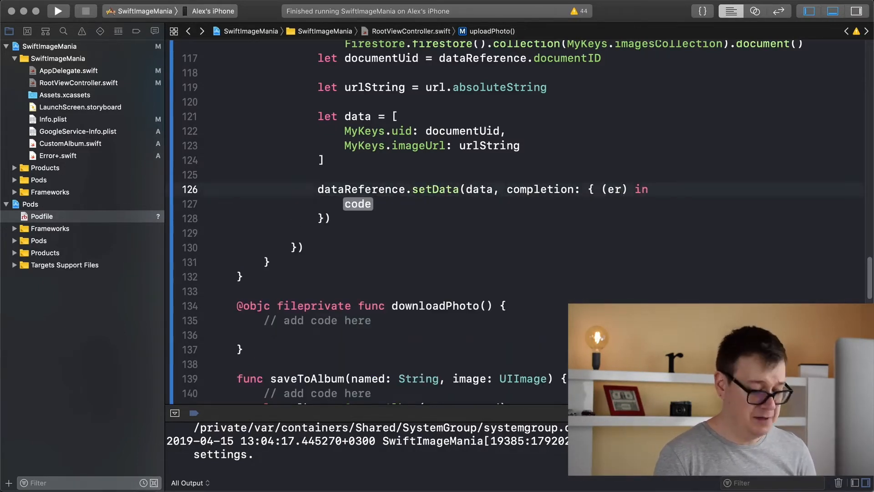
text(r)
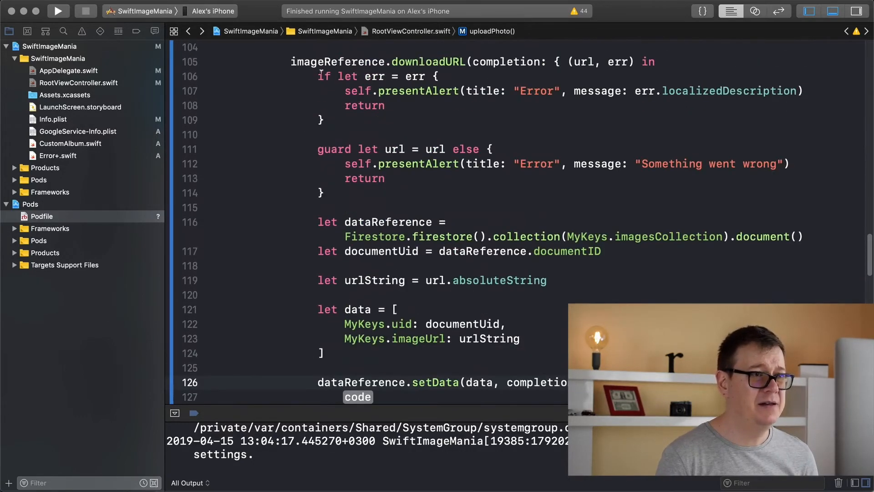
drag(316, 77, 323, 119)
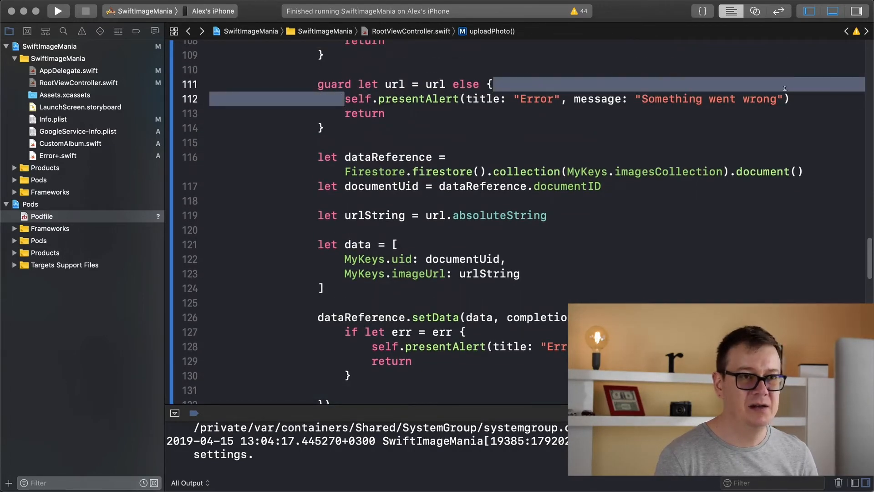
Step: Present a "Success" alert reading "Successfully save image to database" after the setData error check
click(365, 390)
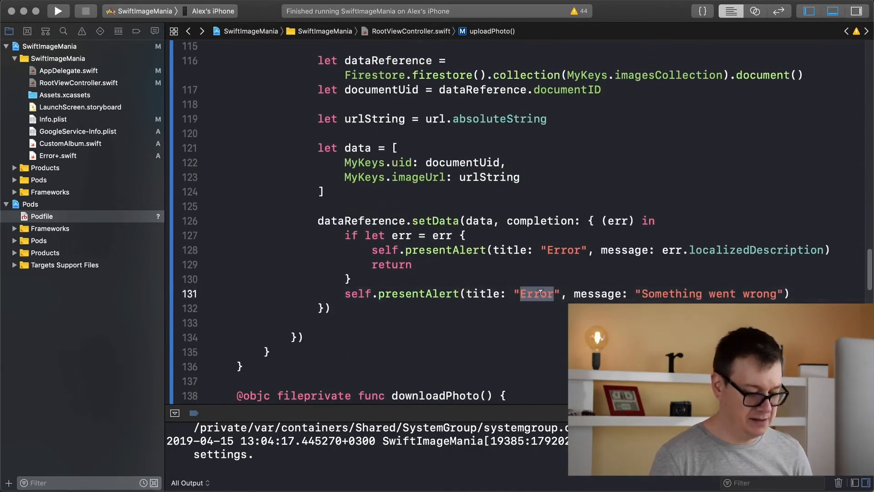
text(Success)
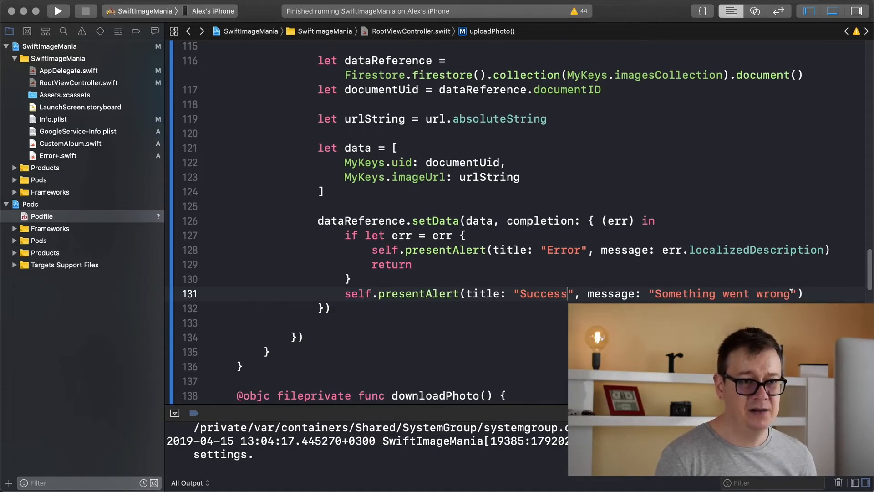
text(Successfully save image to database)
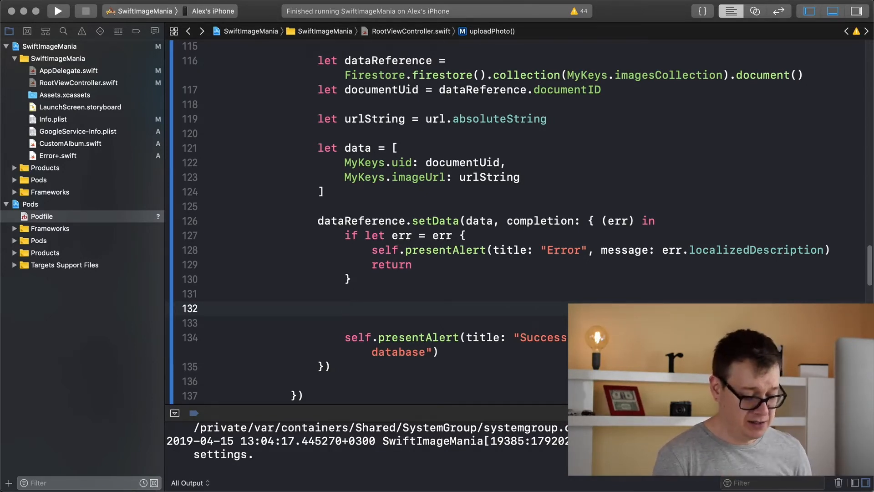
Step: Save documentUid with UserDefaults.standard.set under MyKeys.uid above the success alert
text(d)
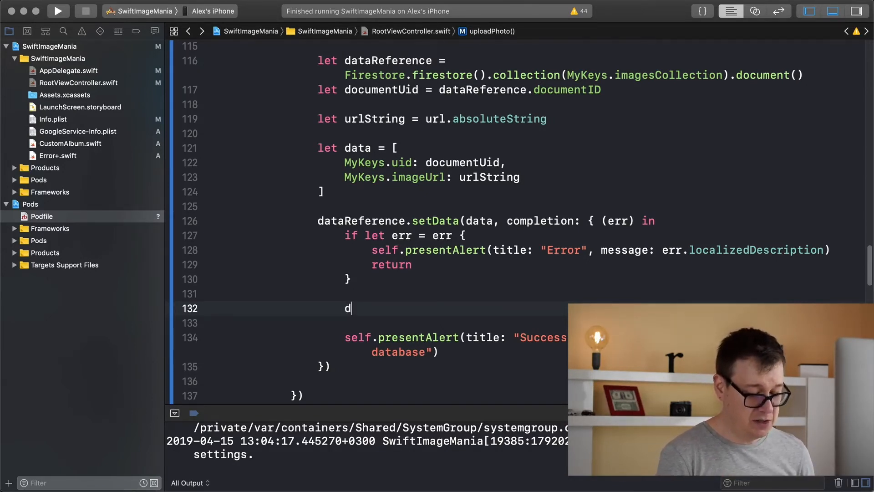
text(ser)
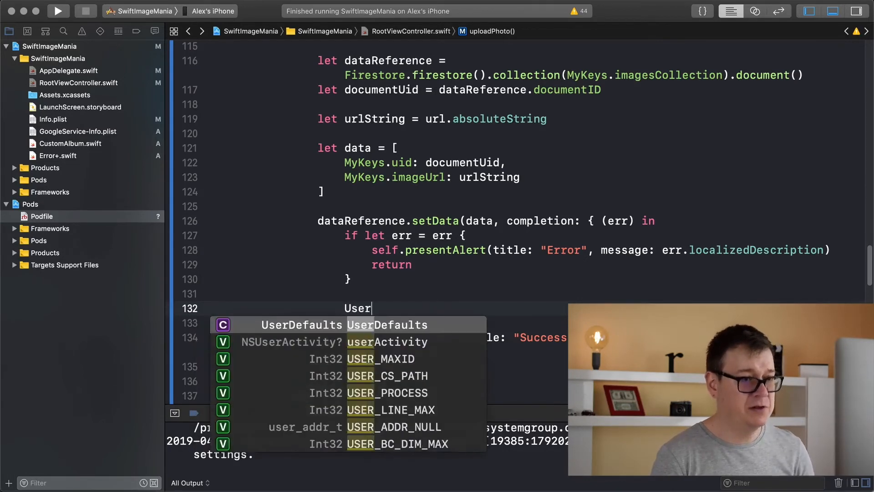
text(Defaults.standard.)
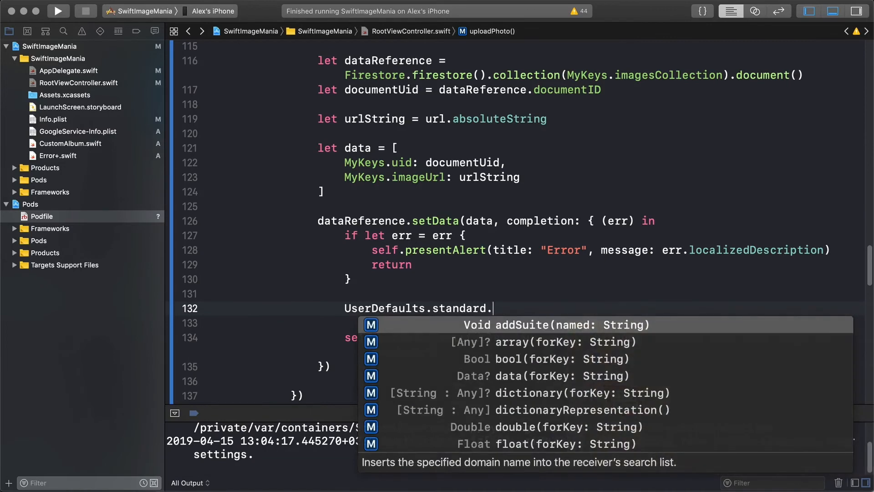
text(set(value: Any?, forKey: String)
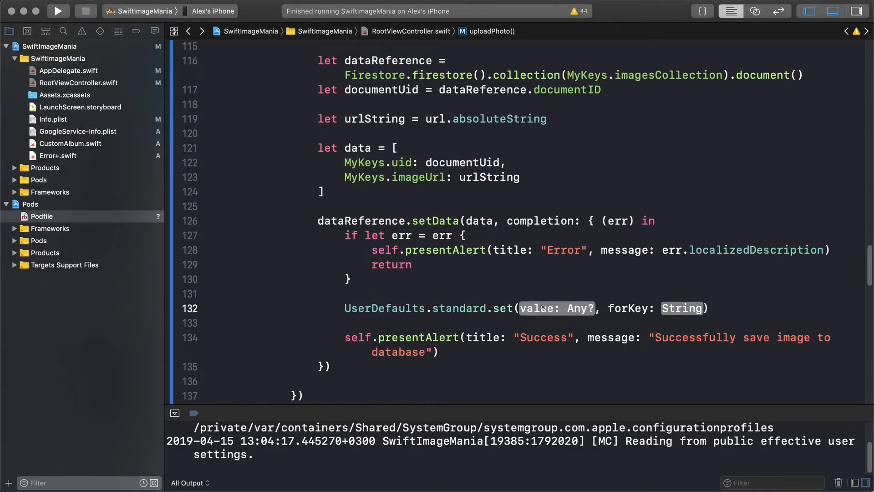
text(documentUid)
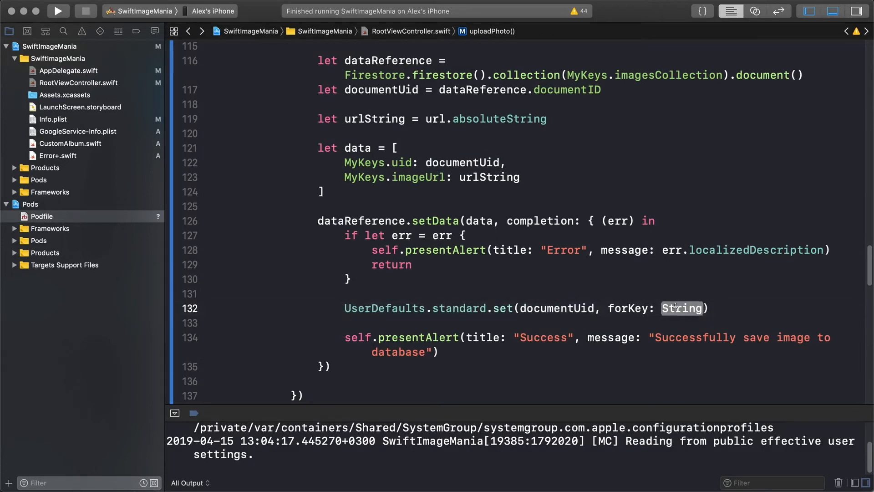
text(MyKeys.uid)
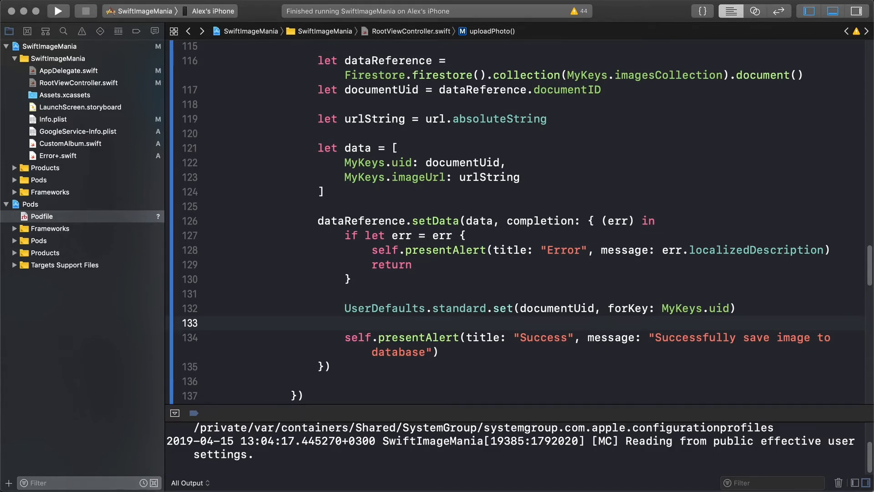
Step: Begin a self.imageView.image = UI... assignment on a fresh line after the UserDefaults save
click(346, 322)
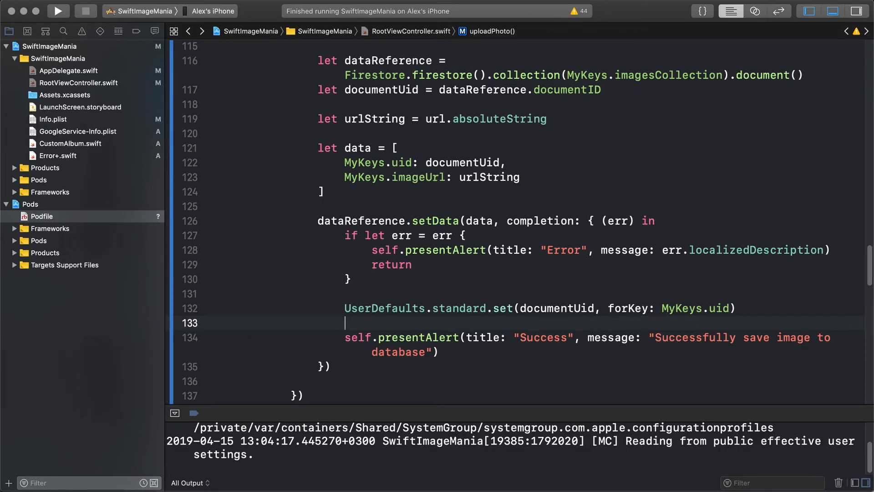
text(self.)
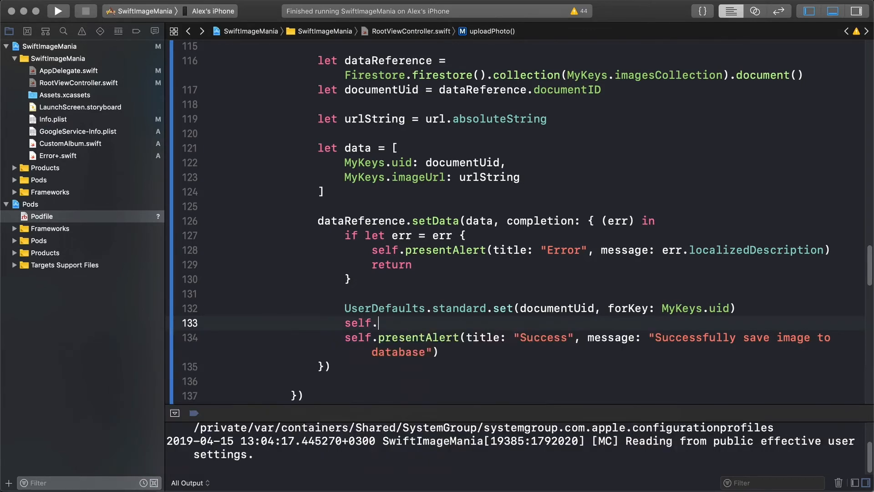
text(imageView)
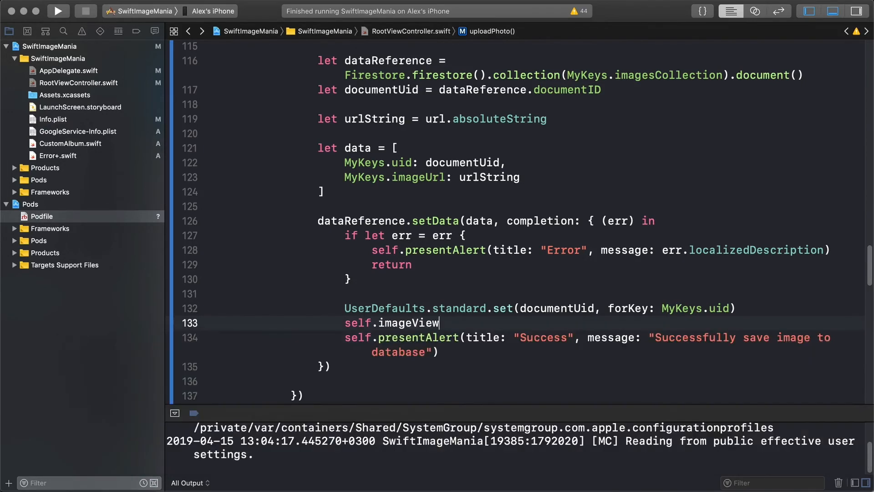
text(.image =)
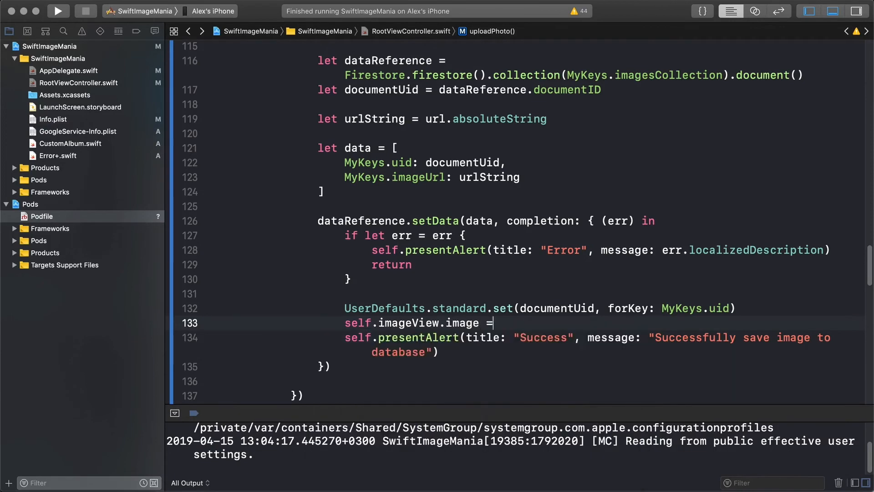
text(UI)
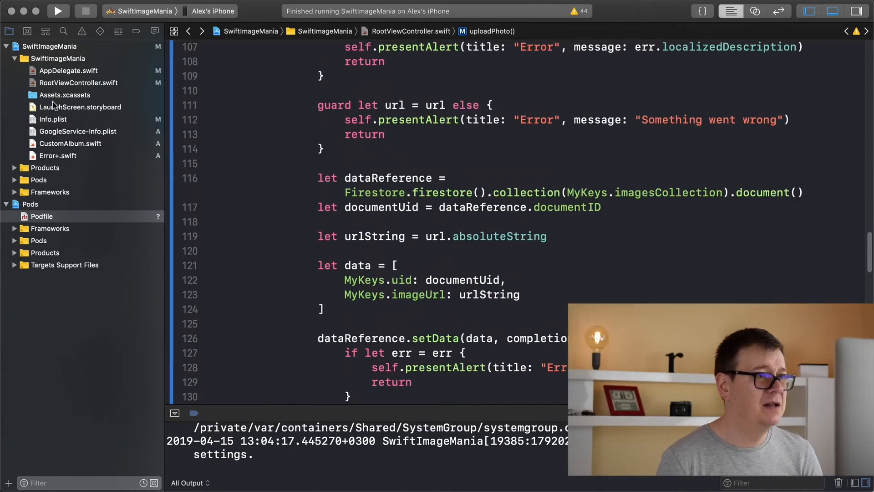
mouse_move(58, 11)
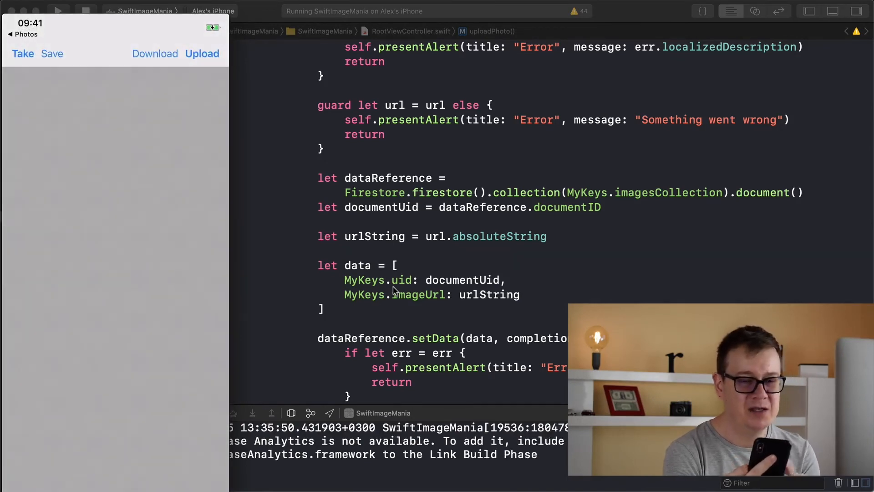
Step: On the iPhone, capture a photo of the keyboard, upload it, and dismiss the Success alert
click(23, 53)
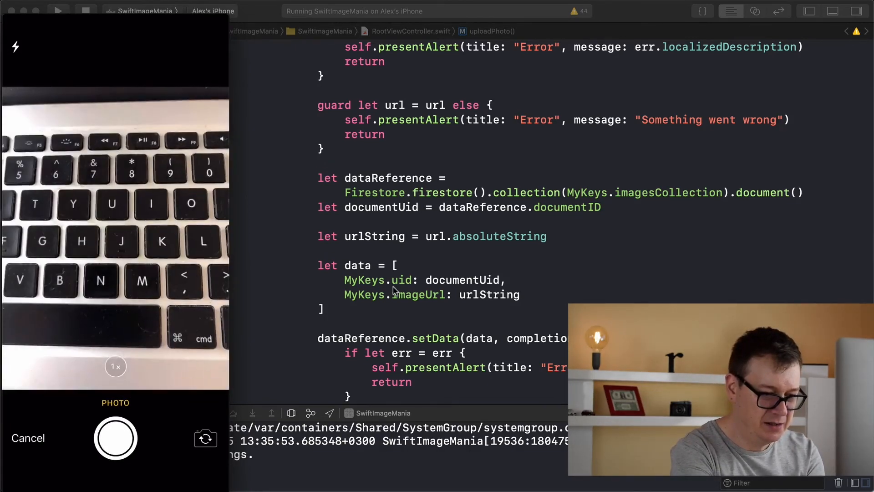
click(116, 438)
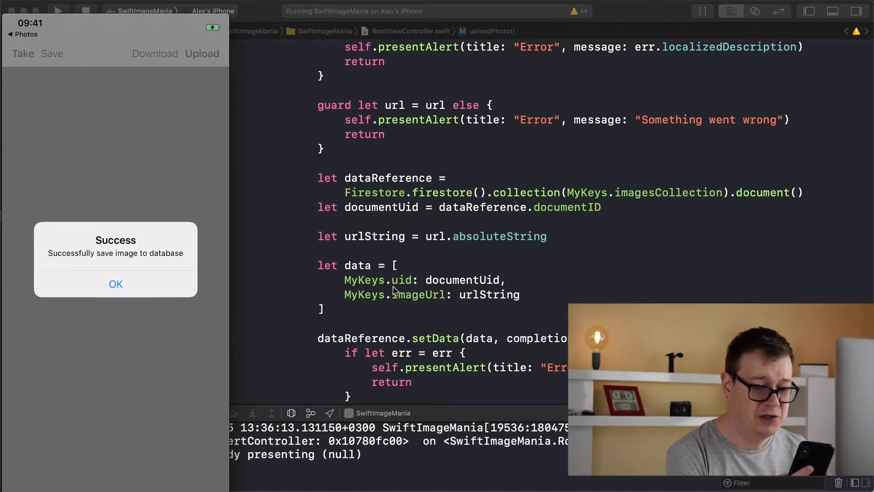
click(115, 284)
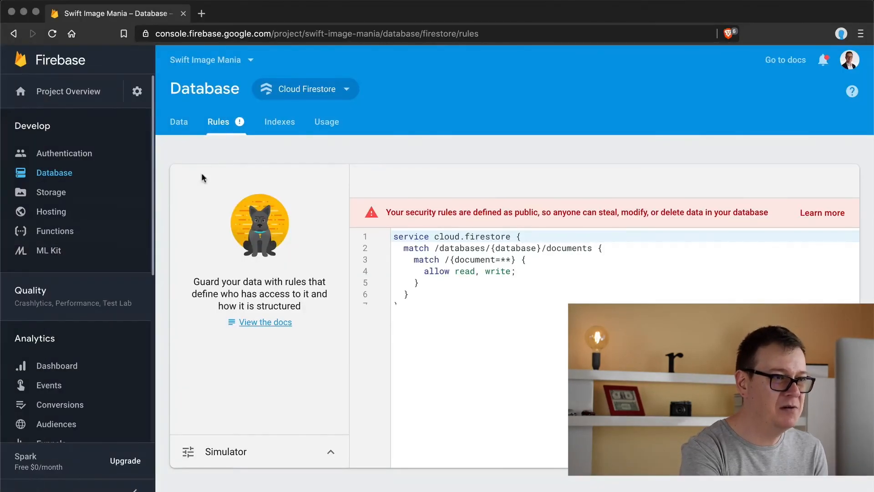
Step: View the uploaded images in Storage's imagesFolder, then head to the Firestore Database section
click(51, 192)
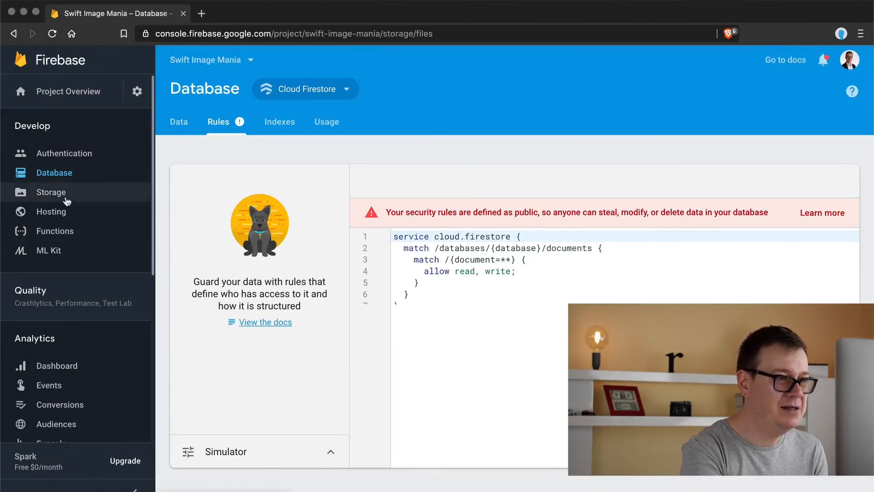
click(51, 192)
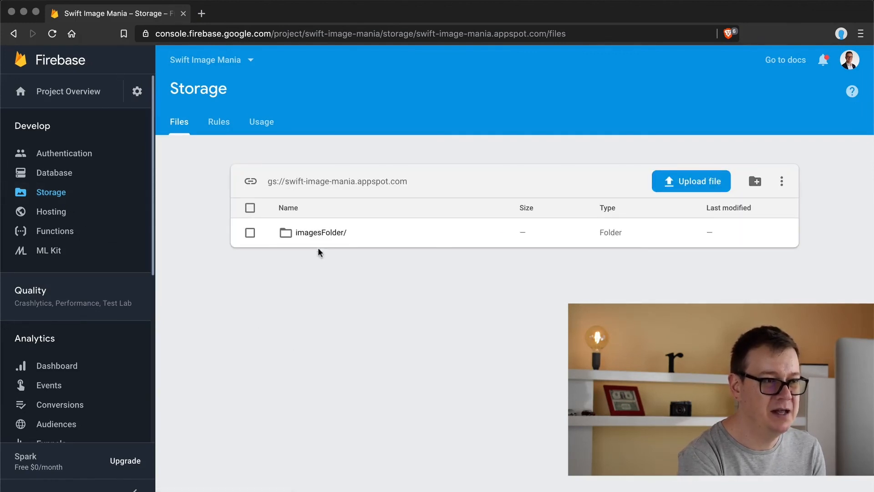
click(321, 233)
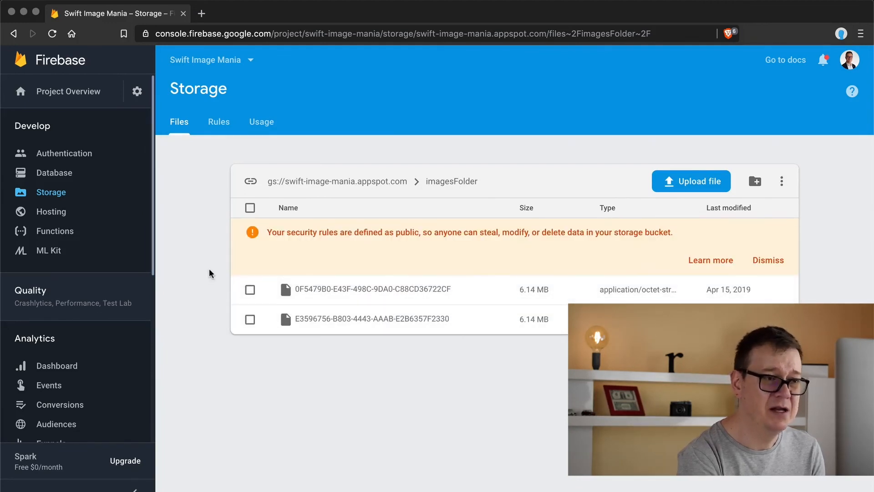
mouse_move(71, 173)
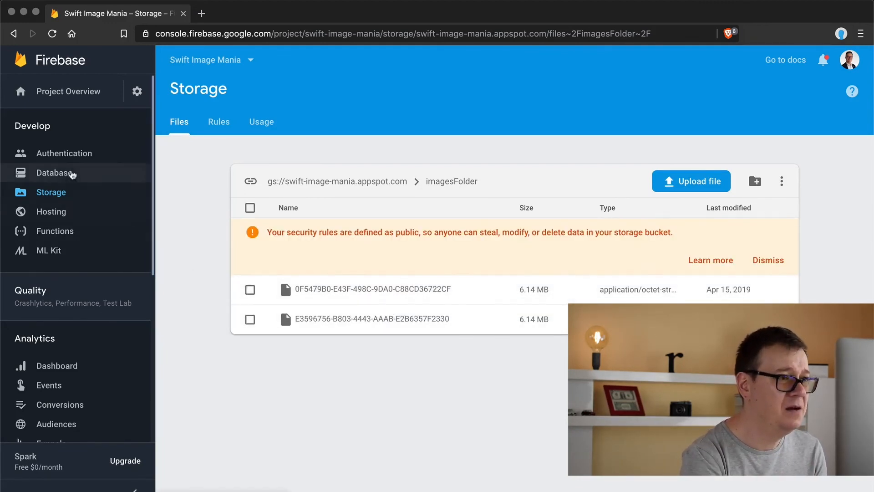
click(53, 173)
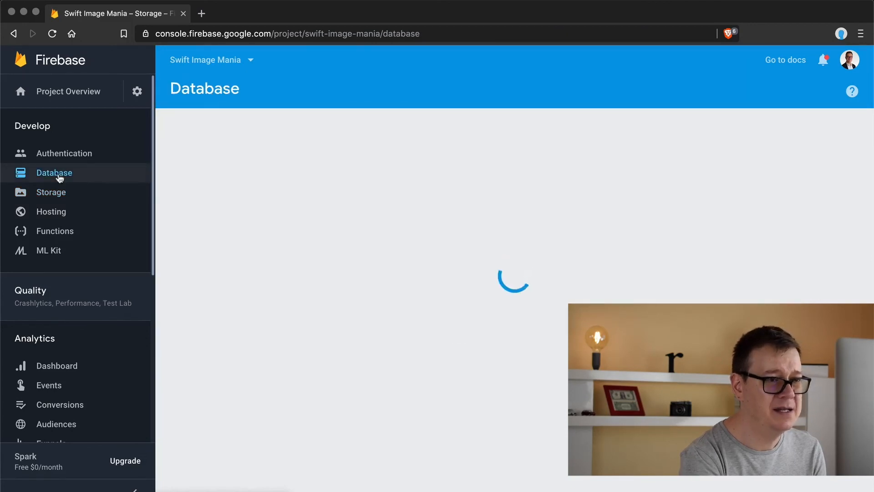